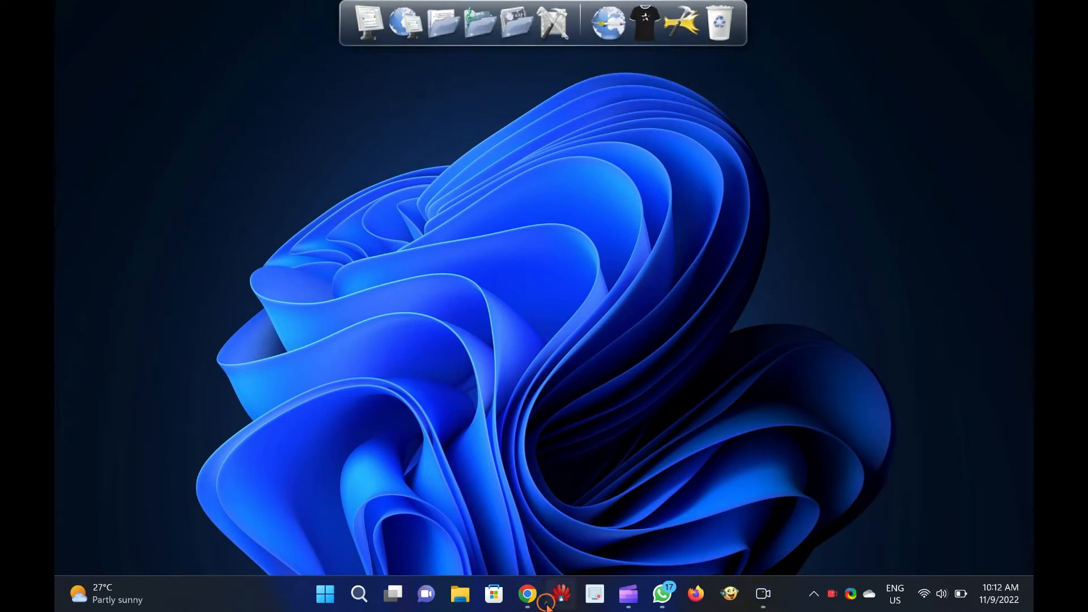
Bring the Chrome window with the RocketDock article back to the front
click(526, 592)
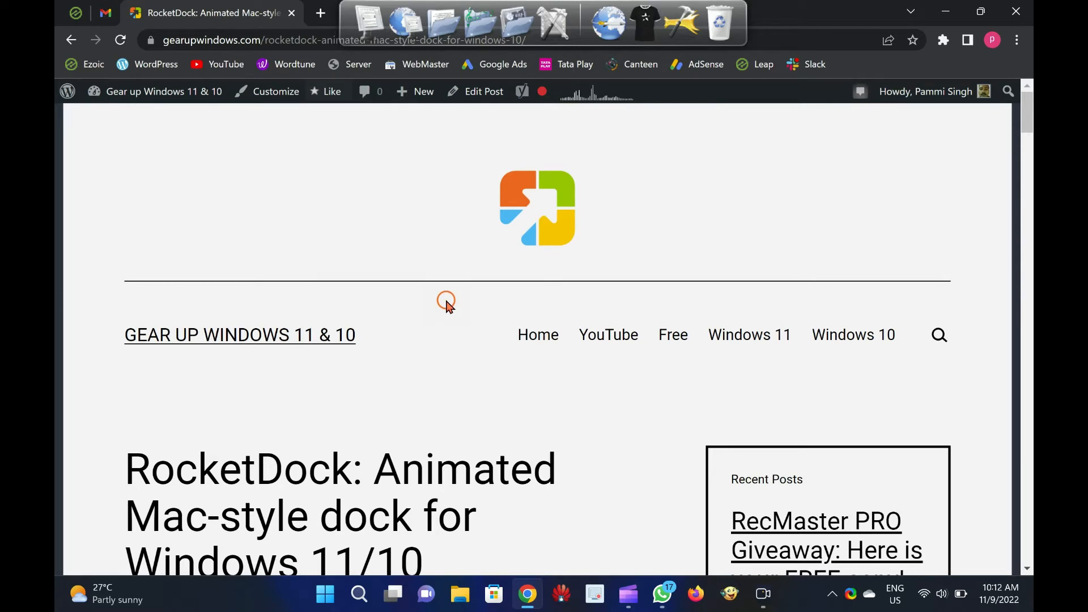
scroll(down, 3)
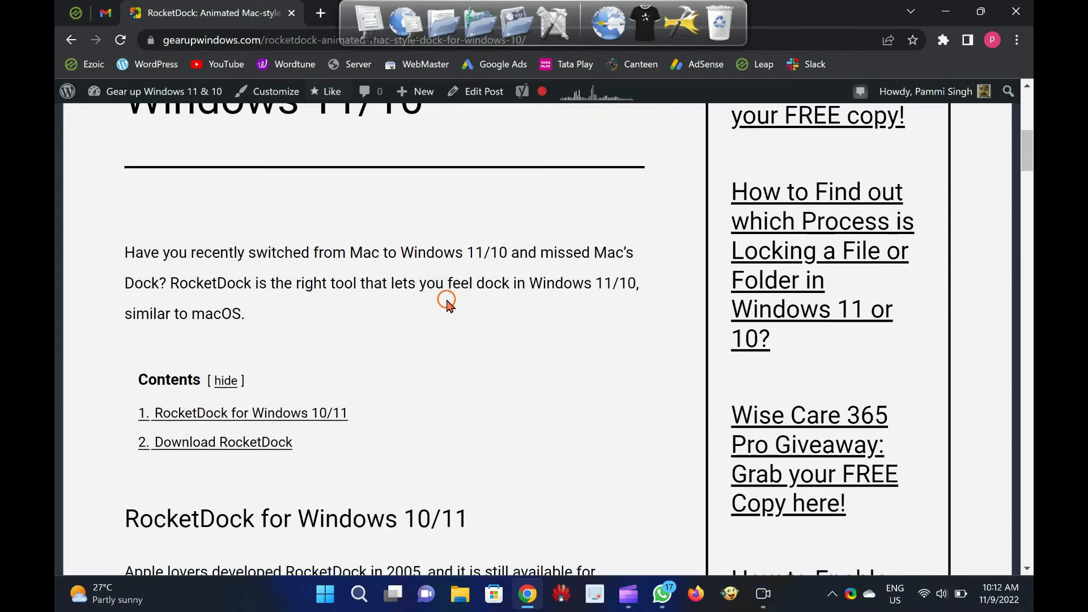
scroll(down, 3)
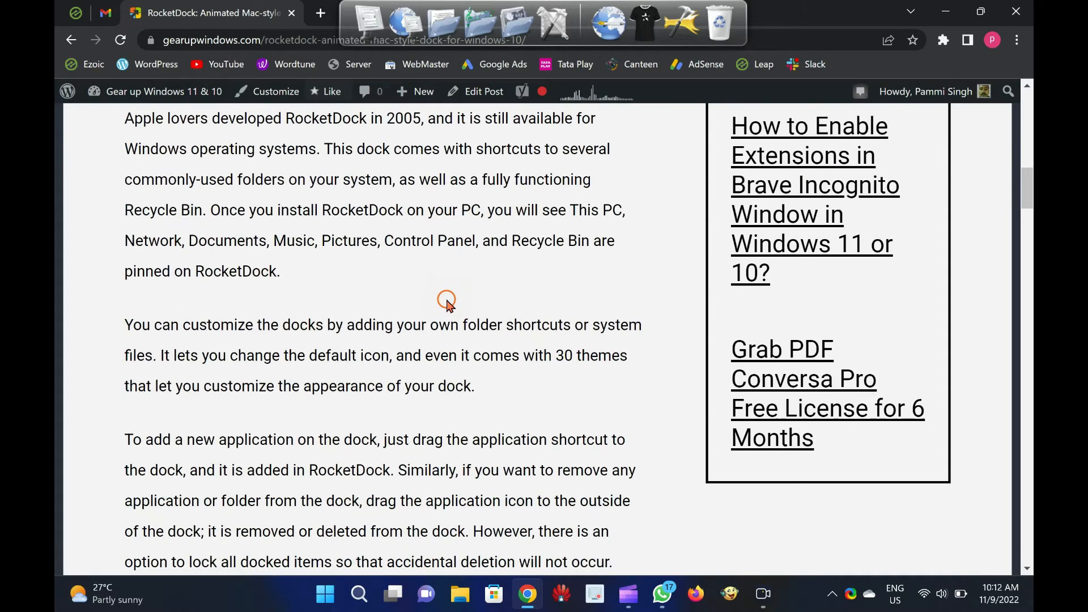
scroll(up, 3)
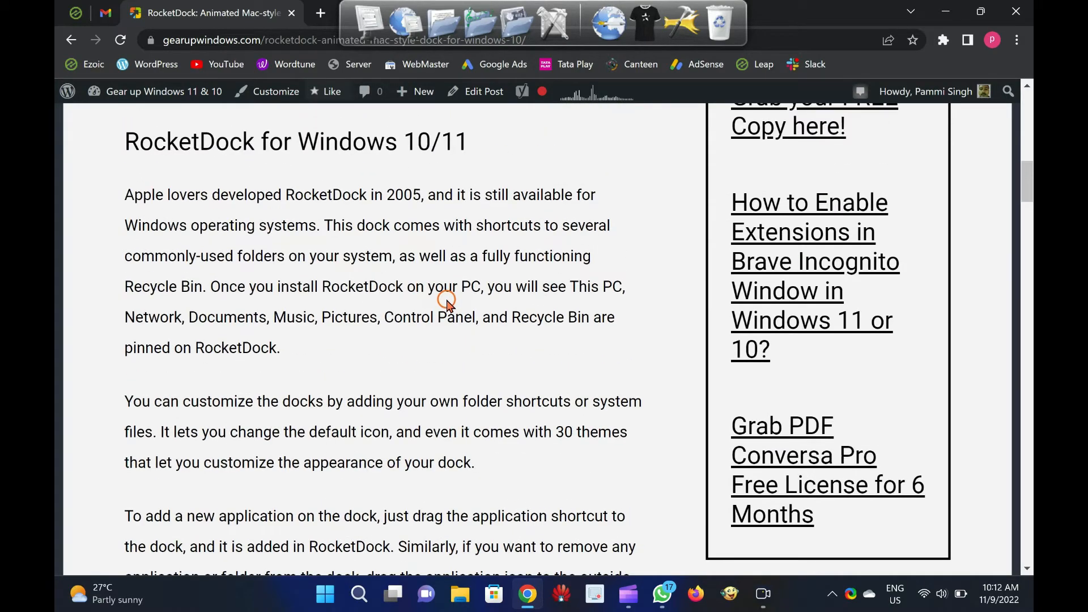
scroll(down, 3)
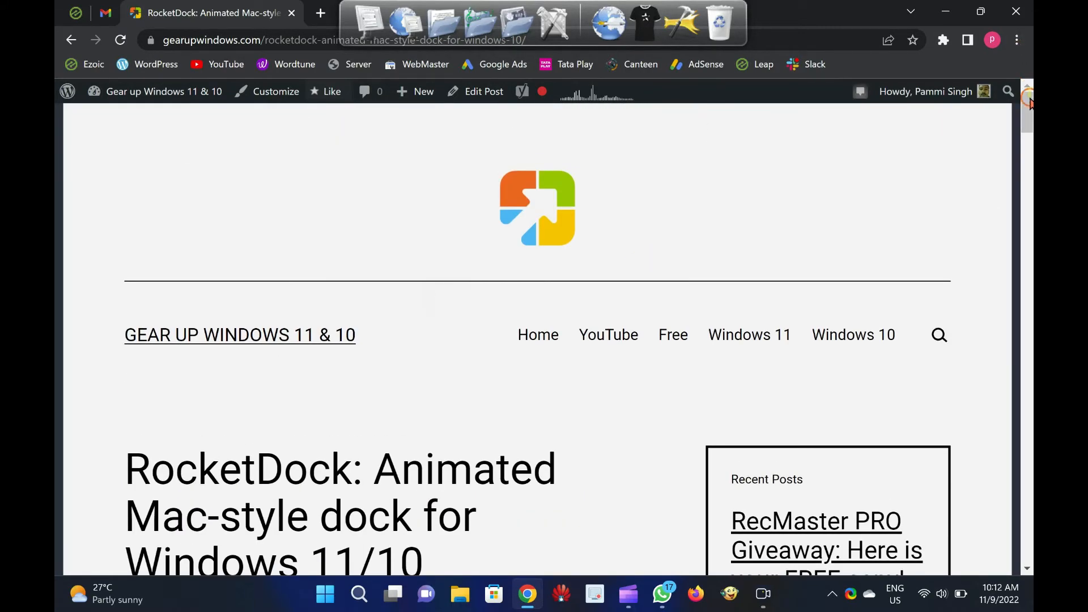
scroll(down, 3)
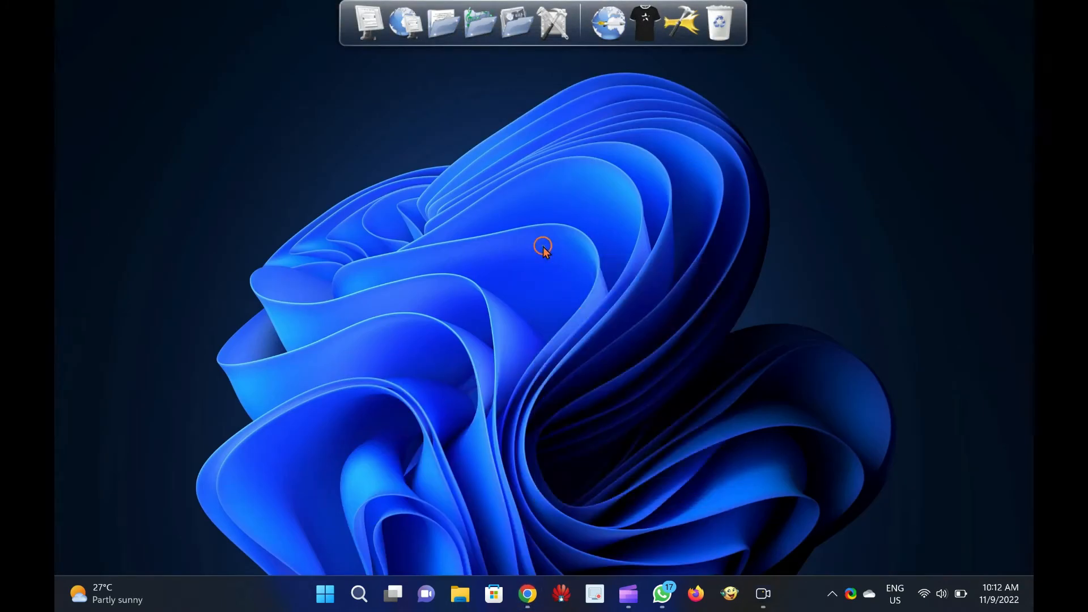
mouse_move(588, 317)
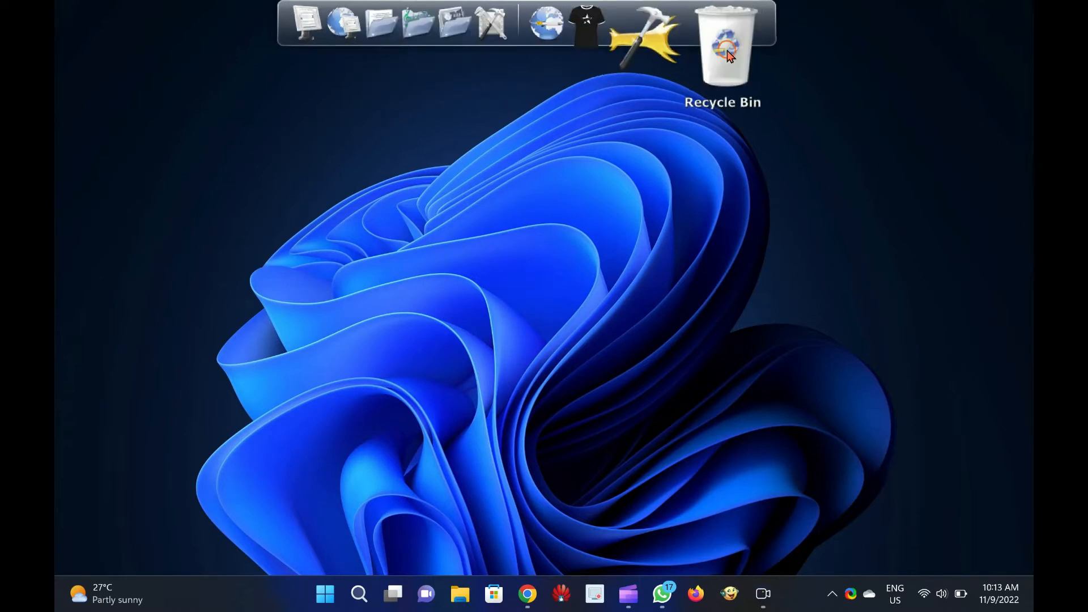
right_click(726, 48)
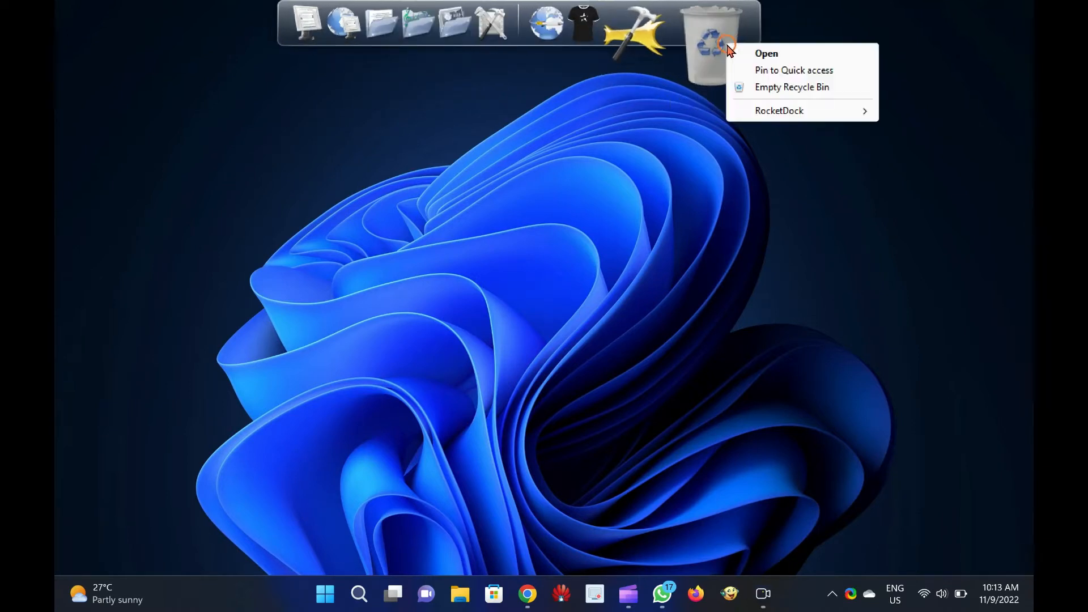
mouse_move(824, 141)
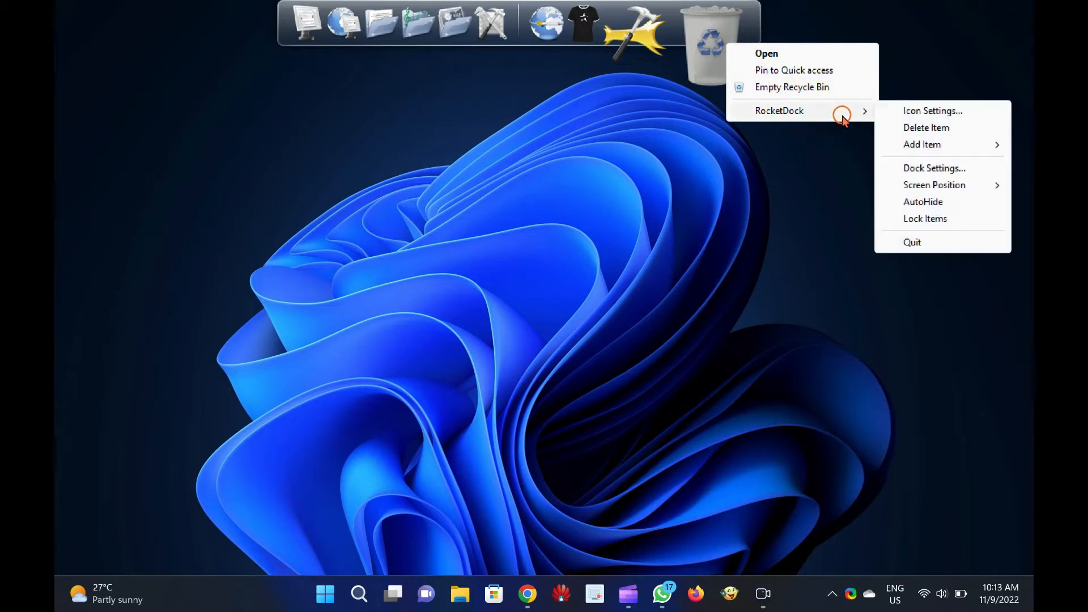
mouse_move(750, 326)
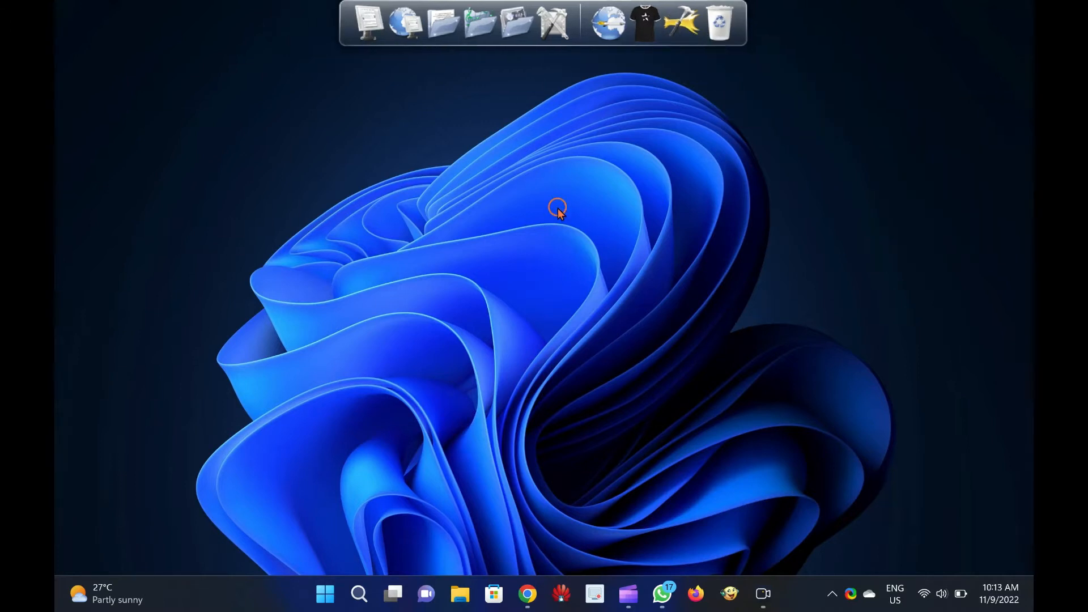
mouse_move(510, 28)
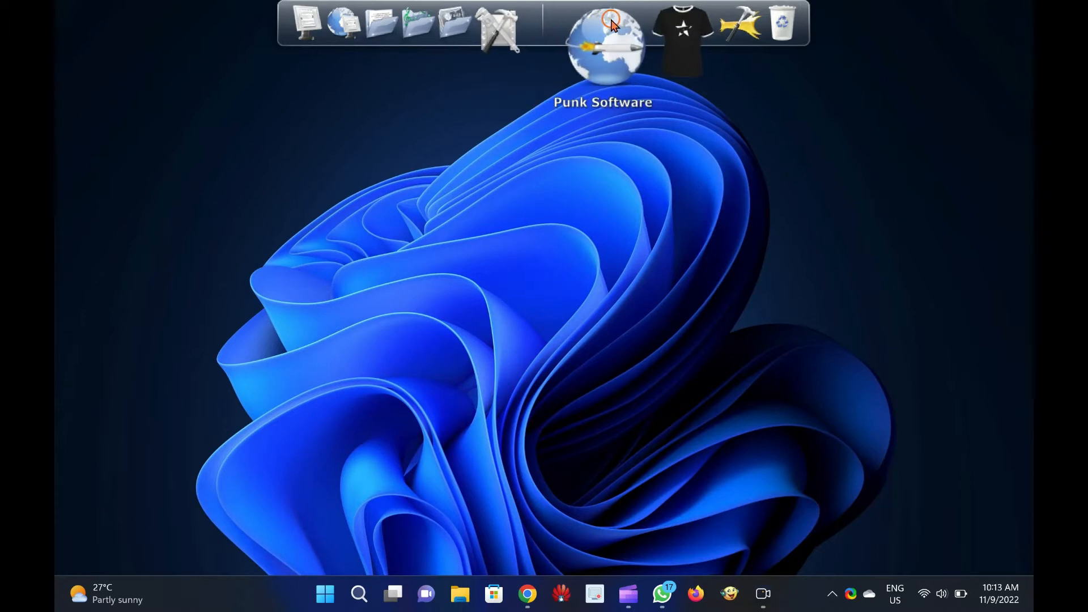
mouse_move(688, 30)
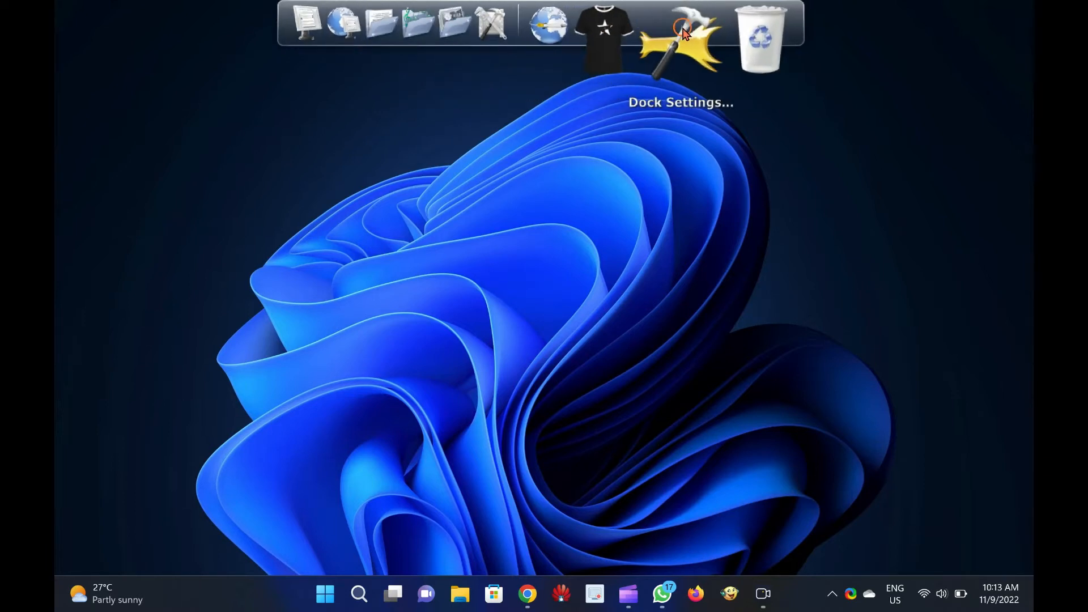
Bring up Icon Settings for the Dock Settings item via its right-click menu
right_click(680, 28)
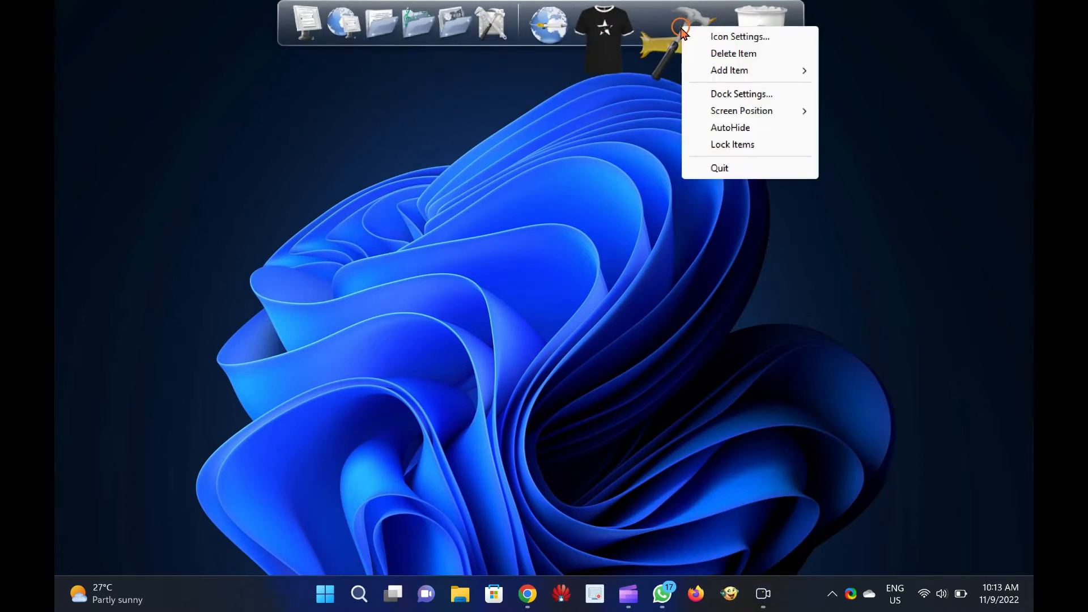
click(739, 36)
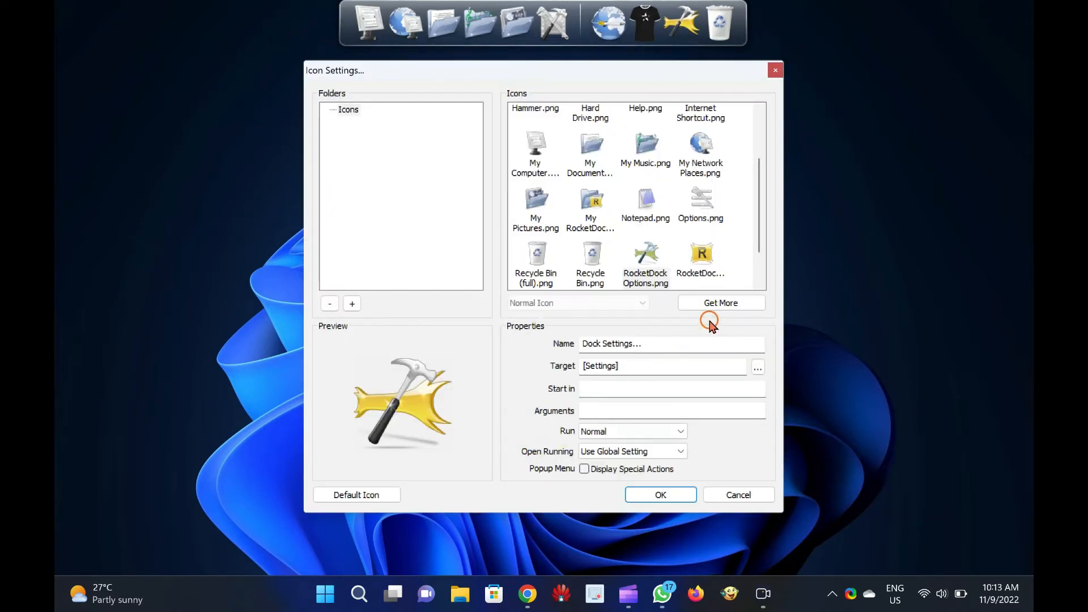
Cancel out of the Icon Settings dialog without changing anything
click(739, 494)
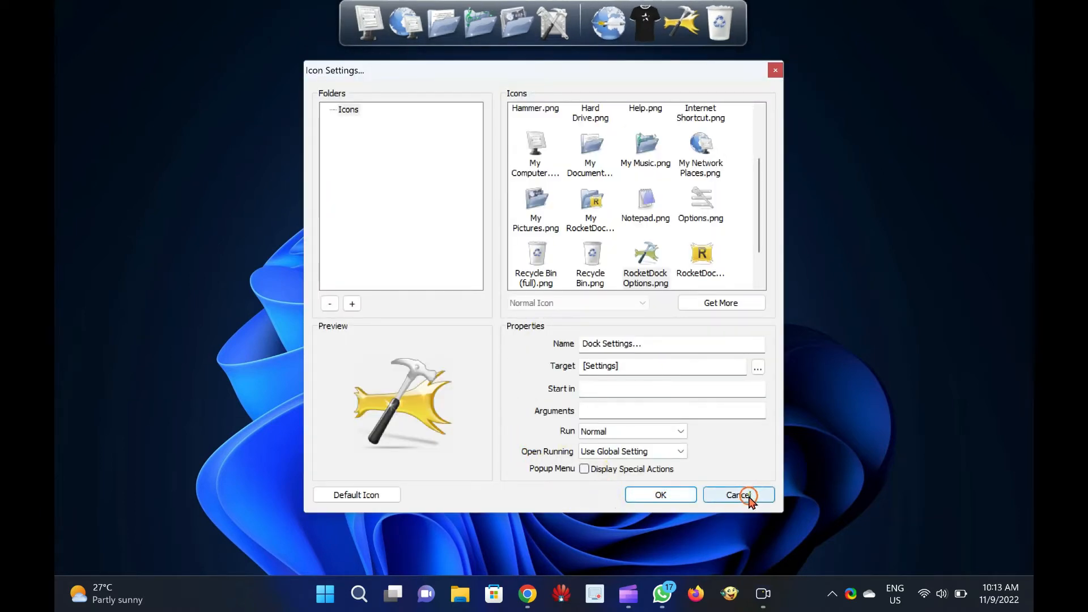
click(739, 494)
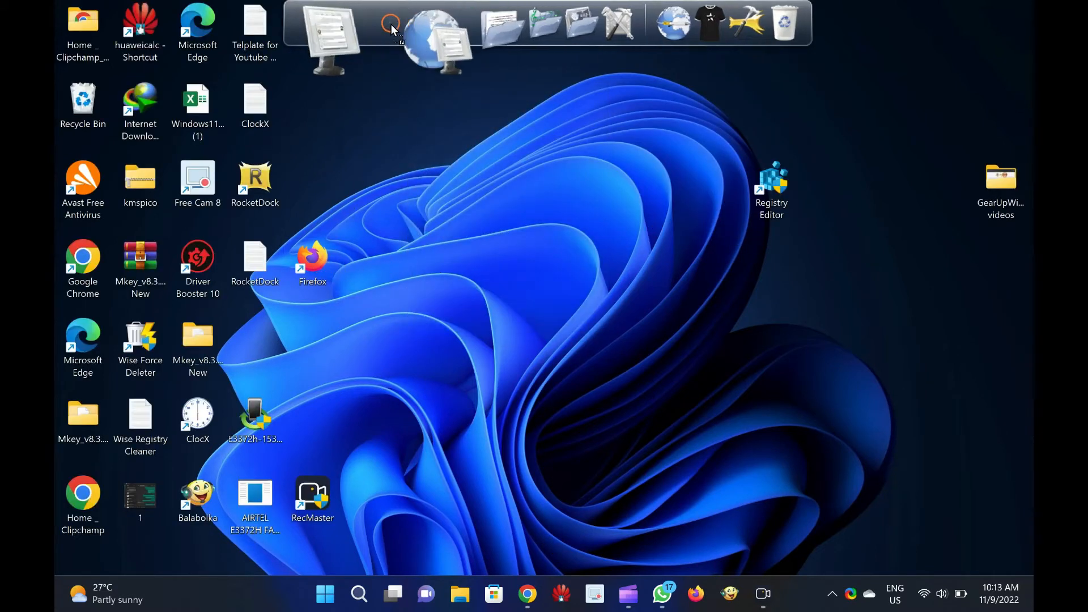
right_click(487, 225)
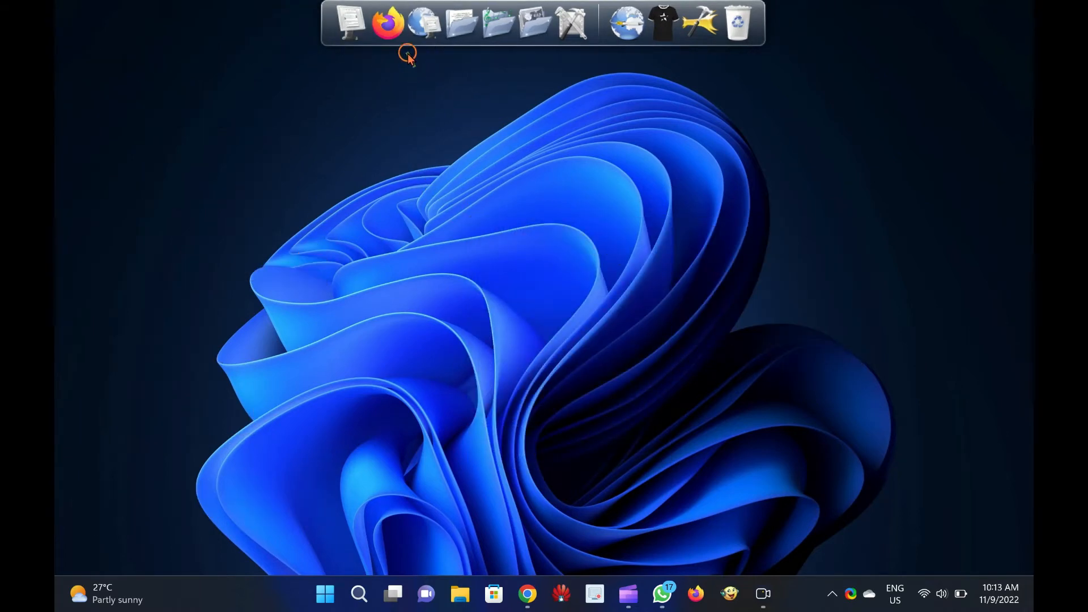
mouse_move(387, 34)
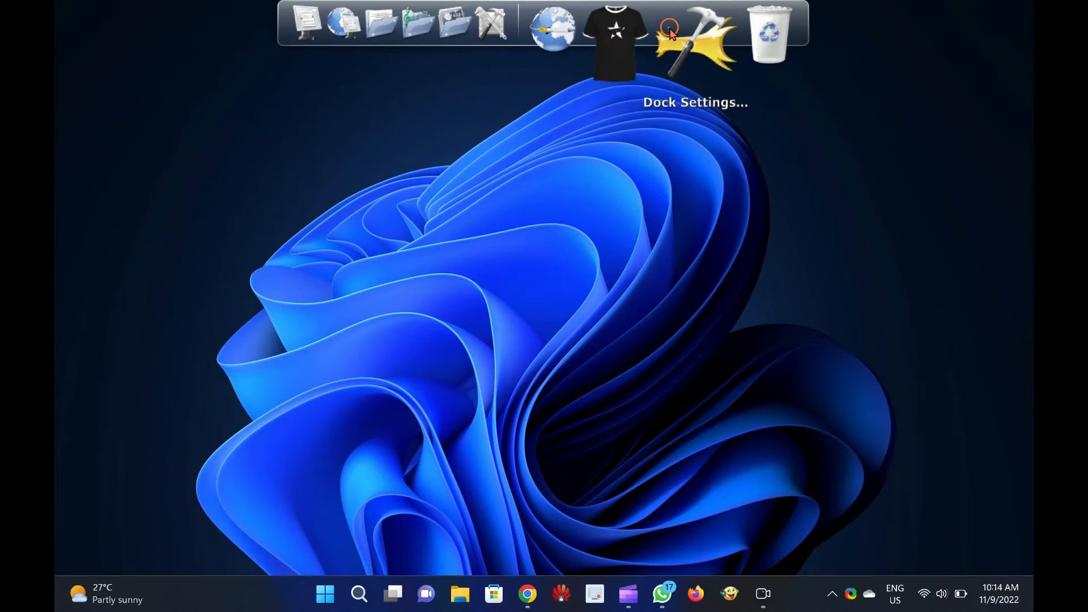
Toggle AutoHide from the dock's right-click options menu
right_click(667, 29)
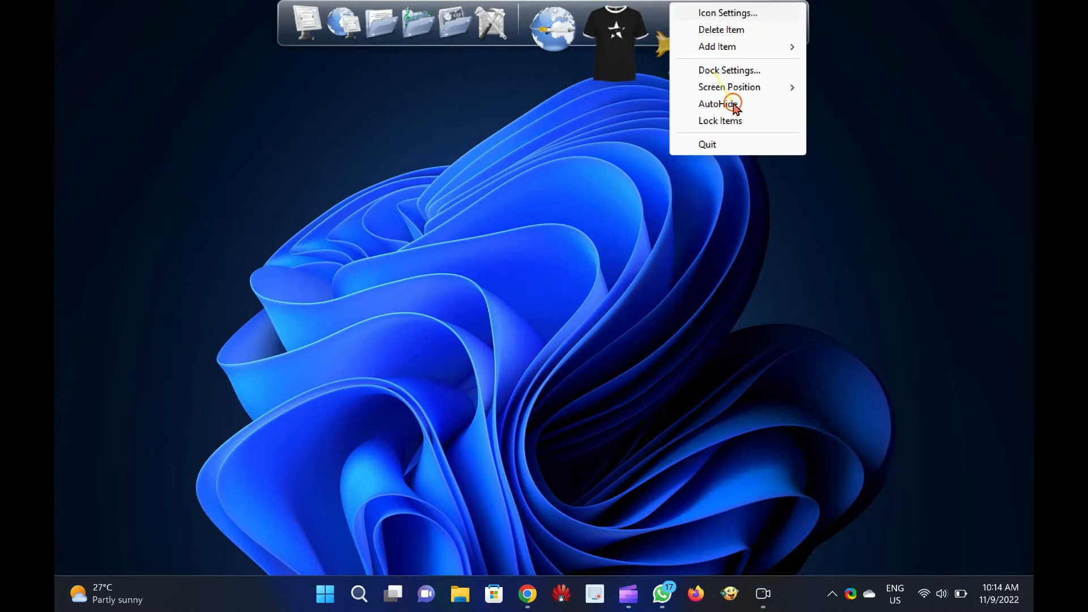
click(717, 104)
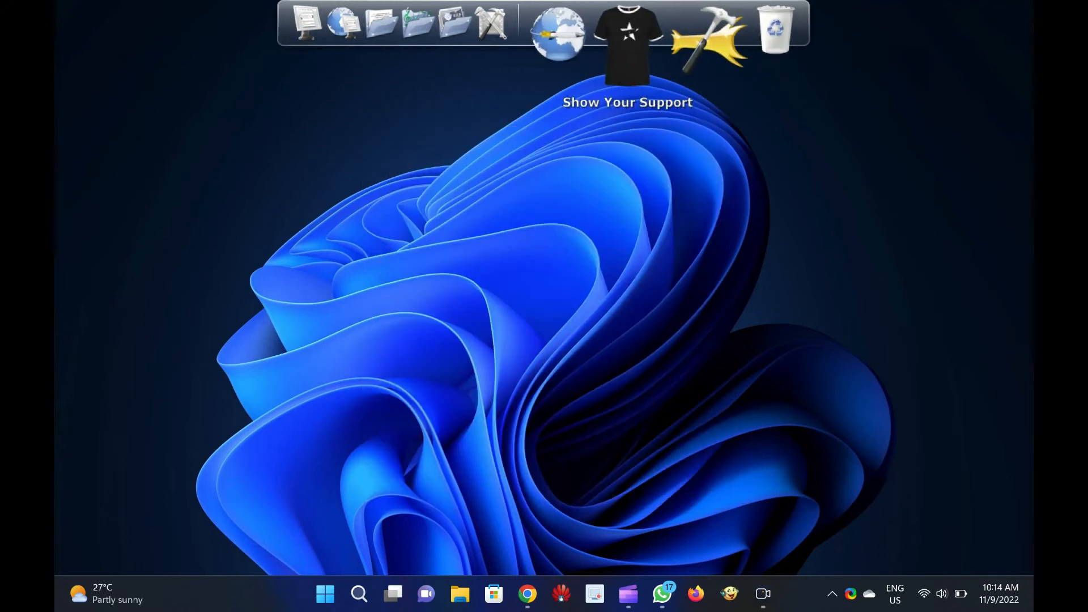
mouse_move(730, 74)
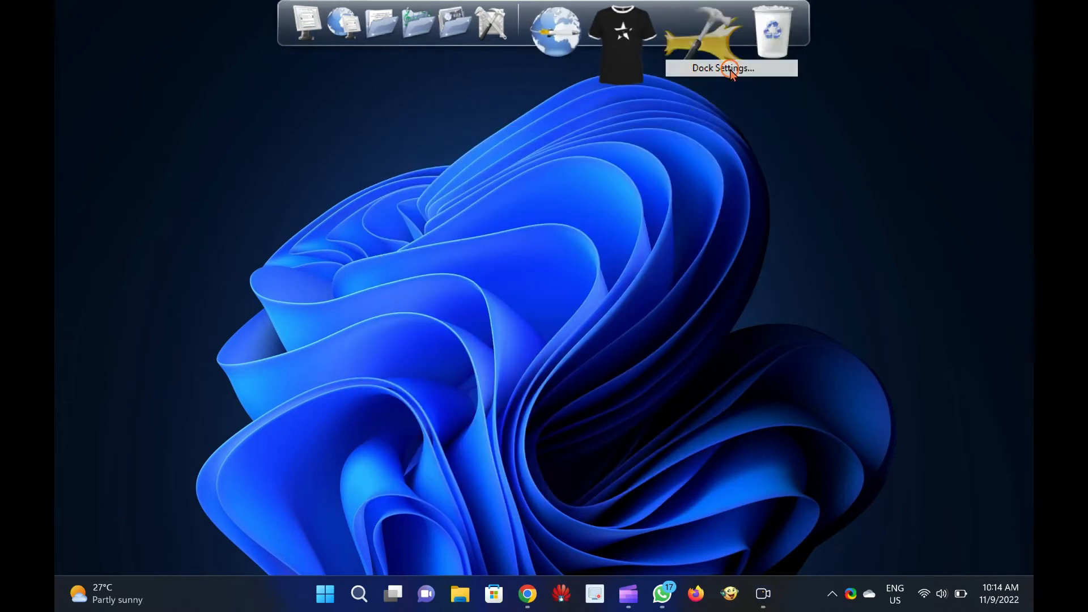
In Dock Settings General, turn Run at Startup on and lock the dock items
click(726, 70)
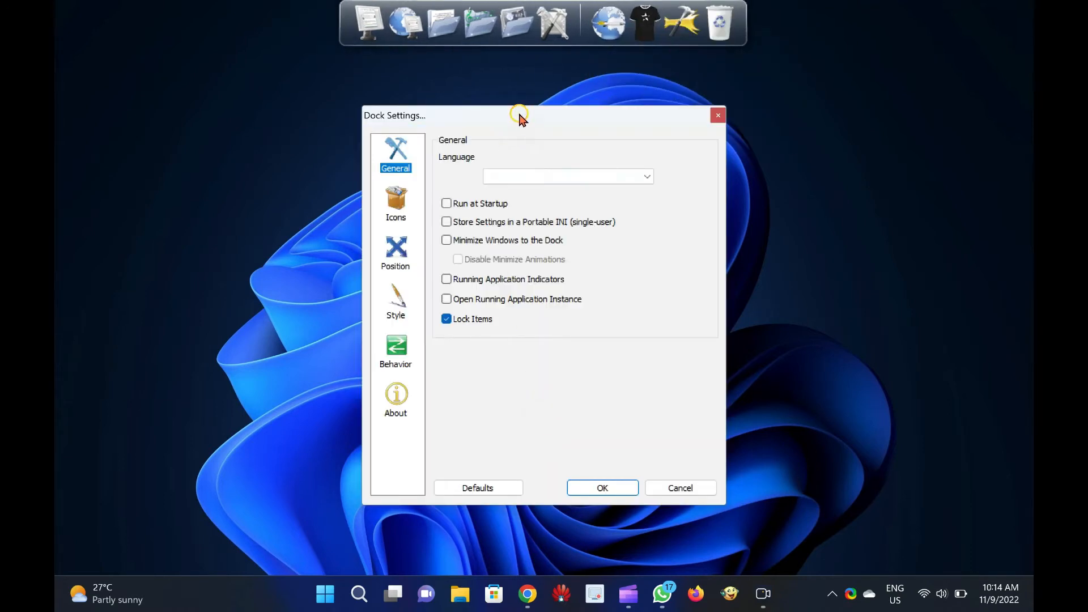
drag(519, 116, 514, 91)
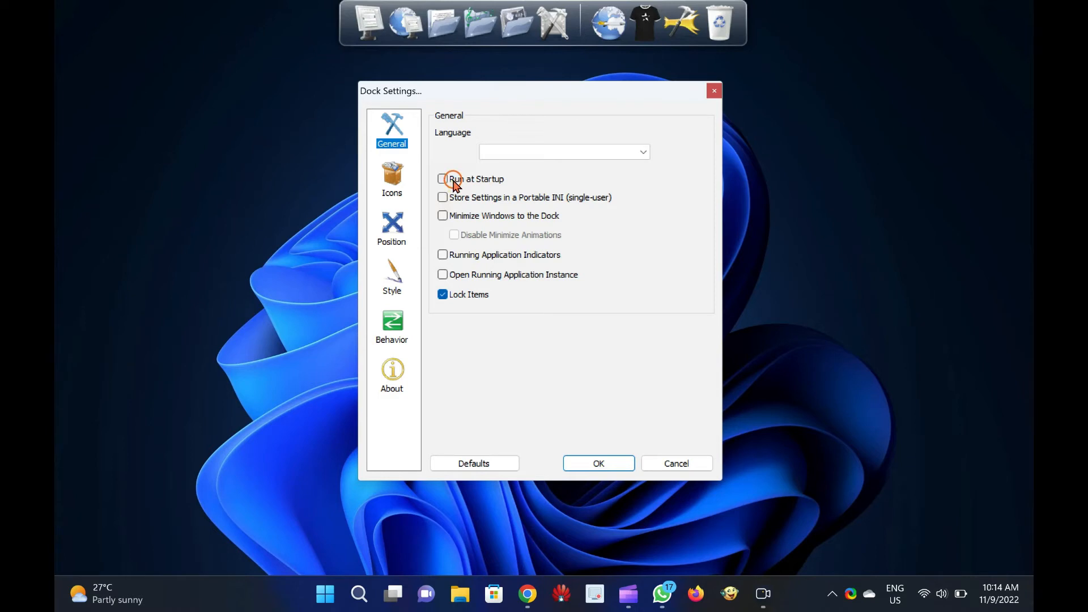
click(442, 179)
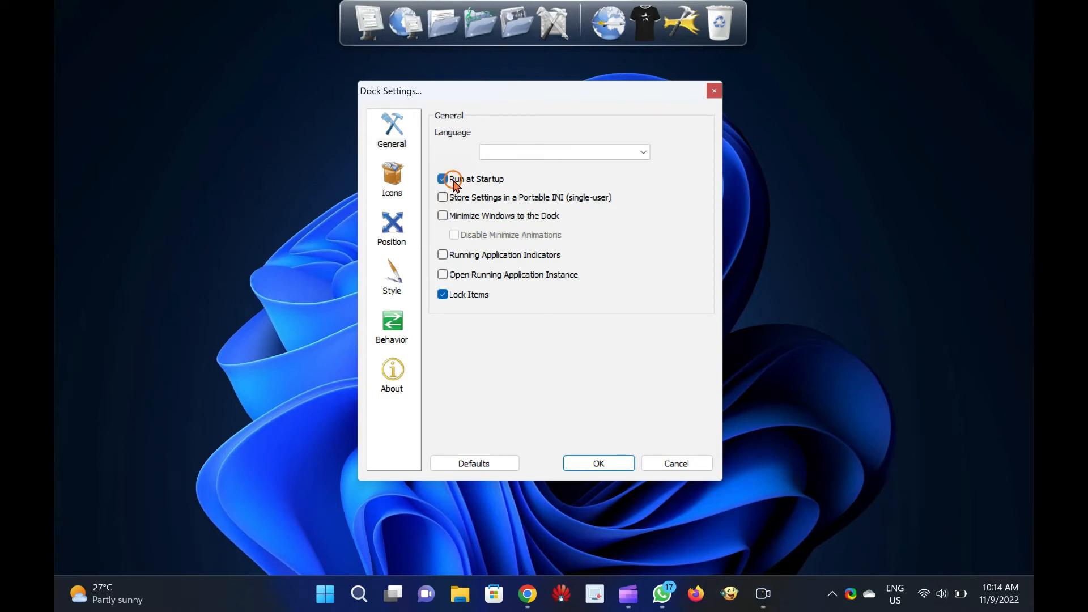
click(442, 179)
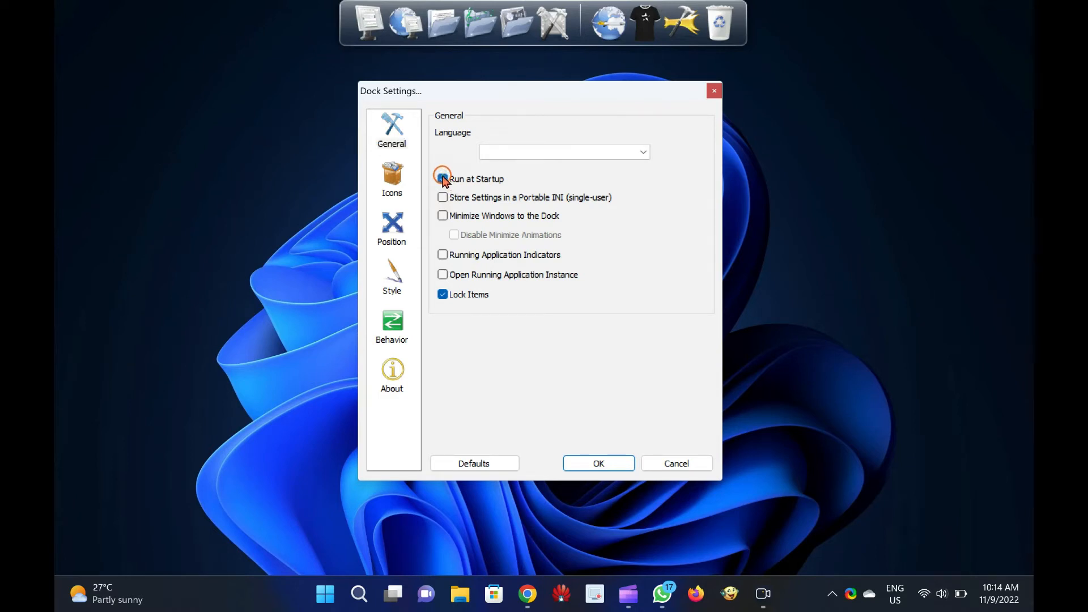
click(442, 179)
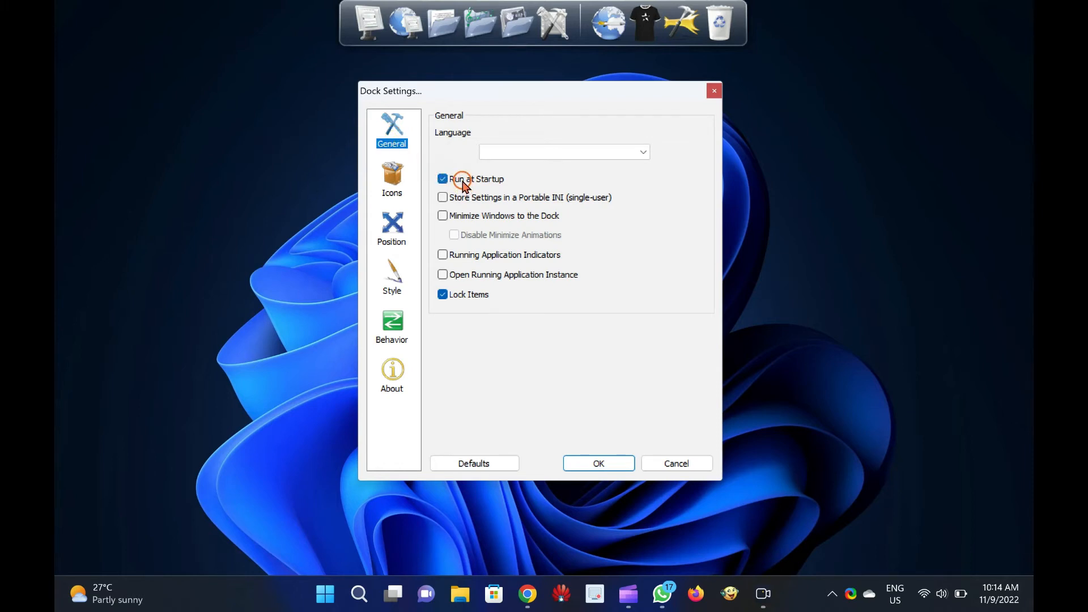
click(442, 295)
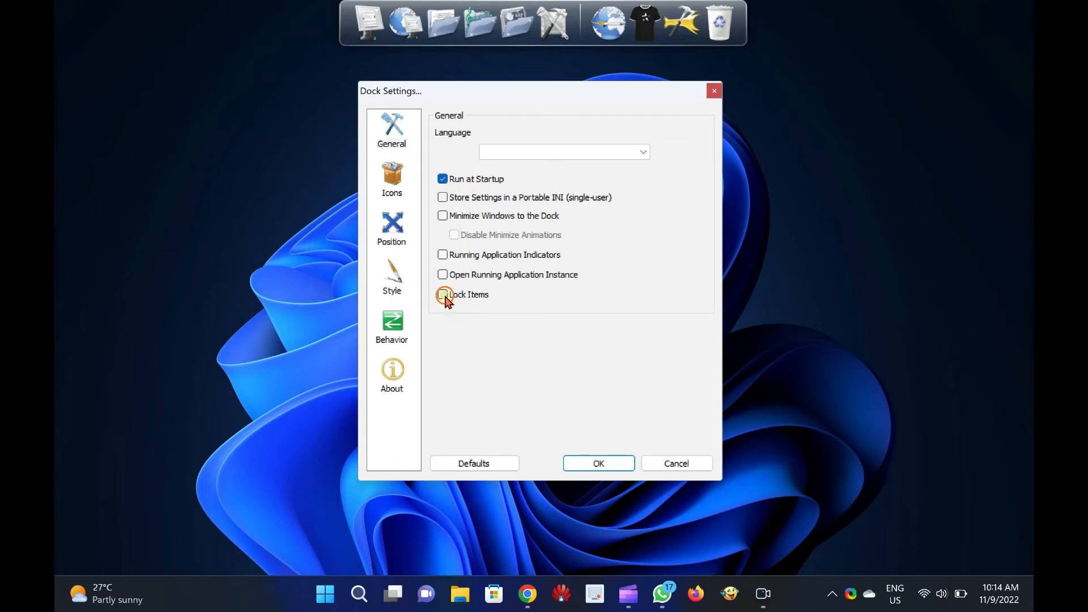
click(442, 295)
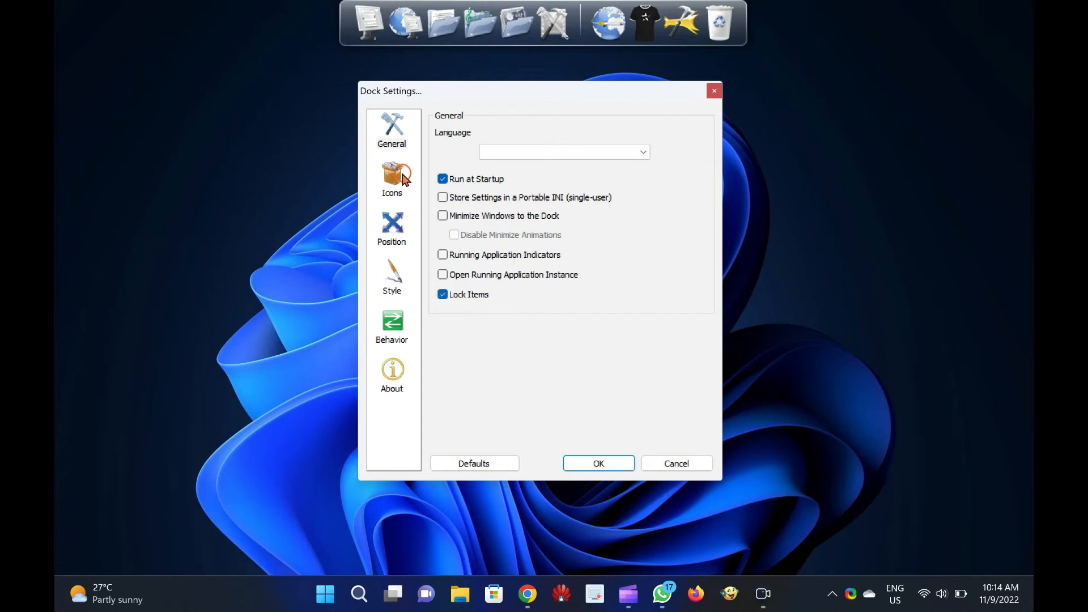
On the Icons page, keep icon quality at Average Quality
click(392, 177)
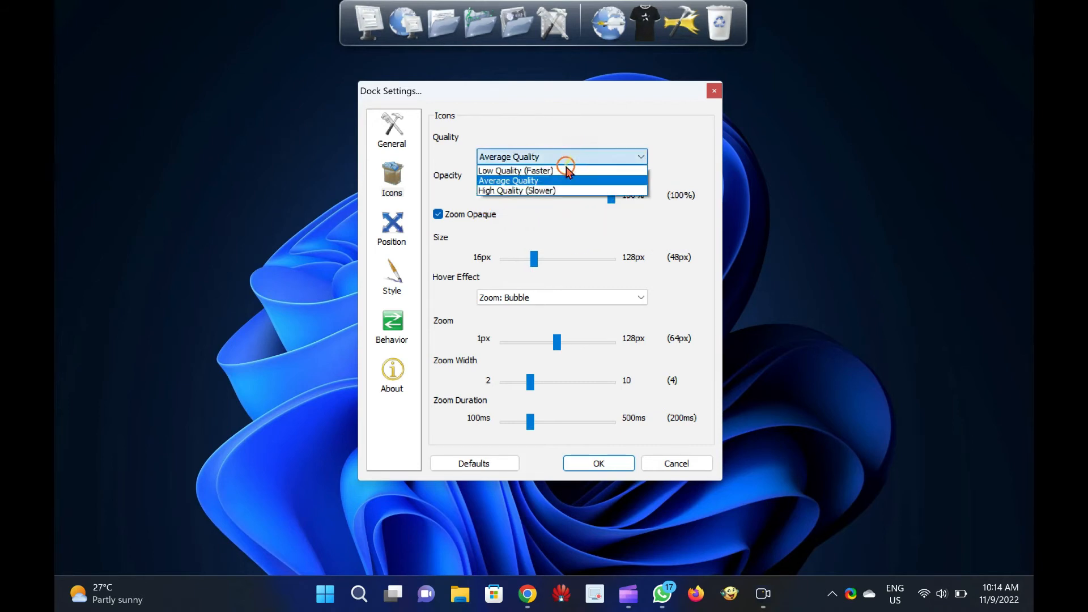
click(508, 181)
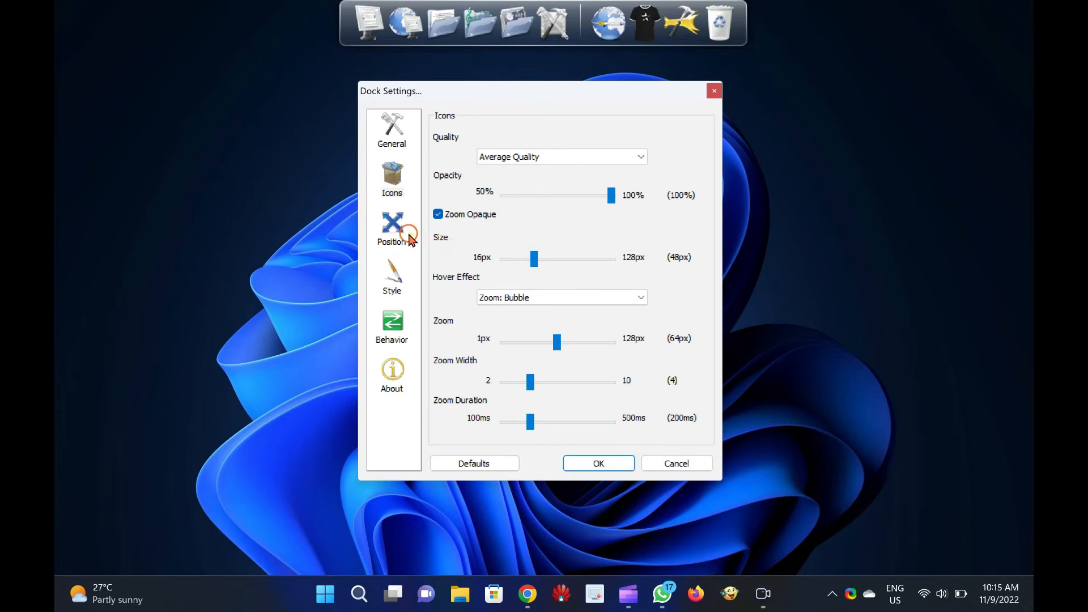
On the Position page, try Screen Position Bottom, then set it back to Top
click(392, 226)
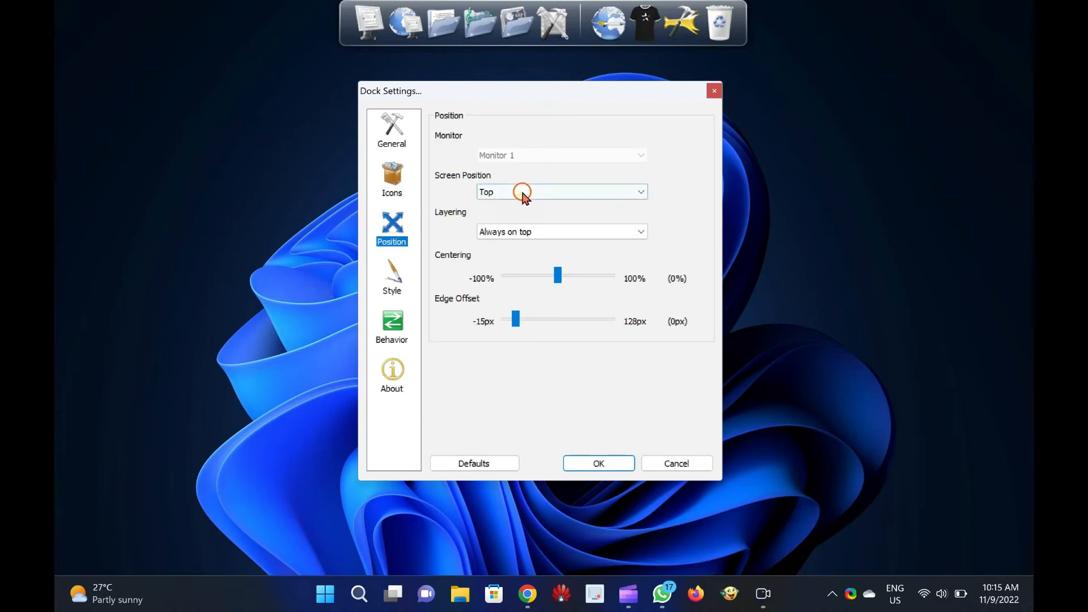
click(562, 191)
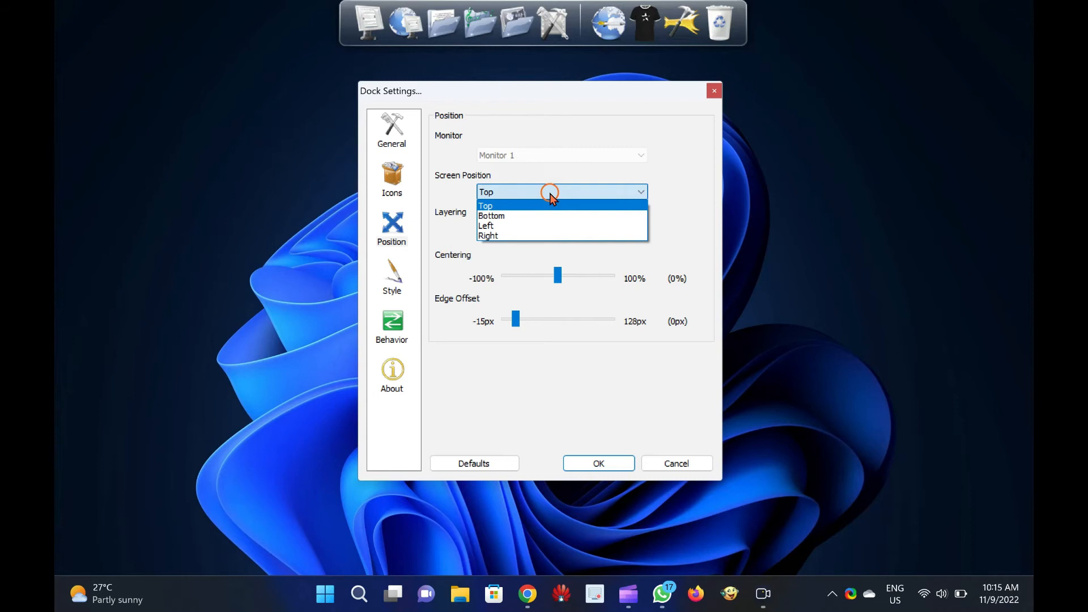
click(492, 215)
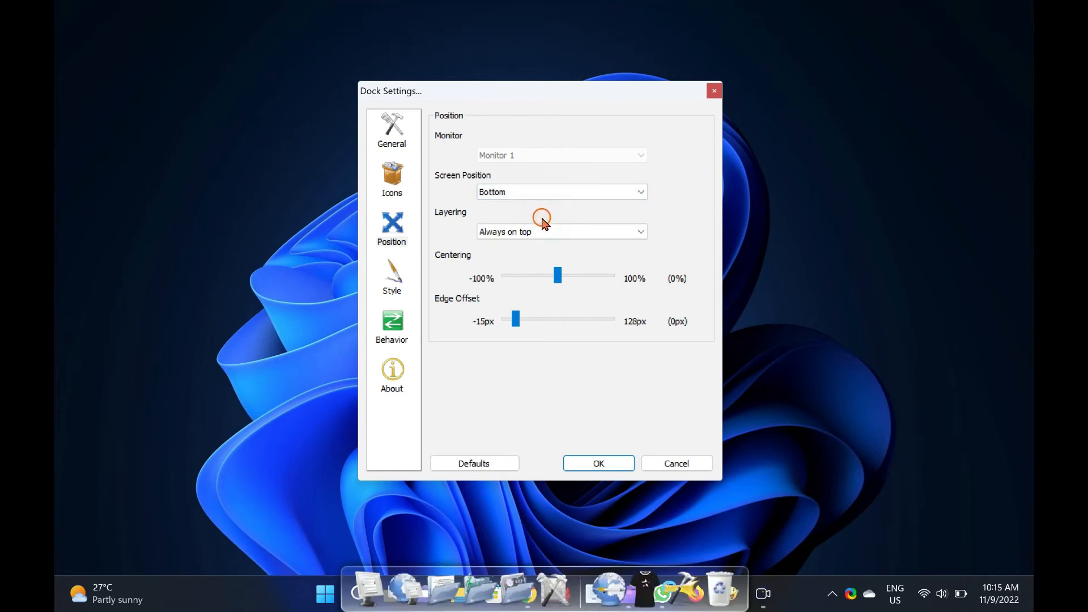
click(561, 192)
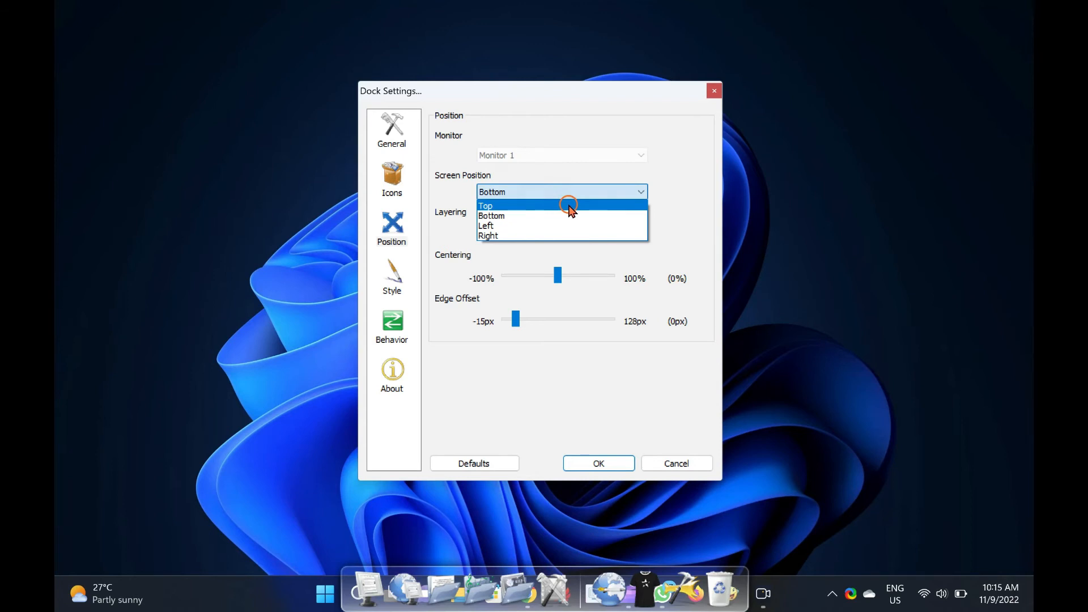
click(485, 205)
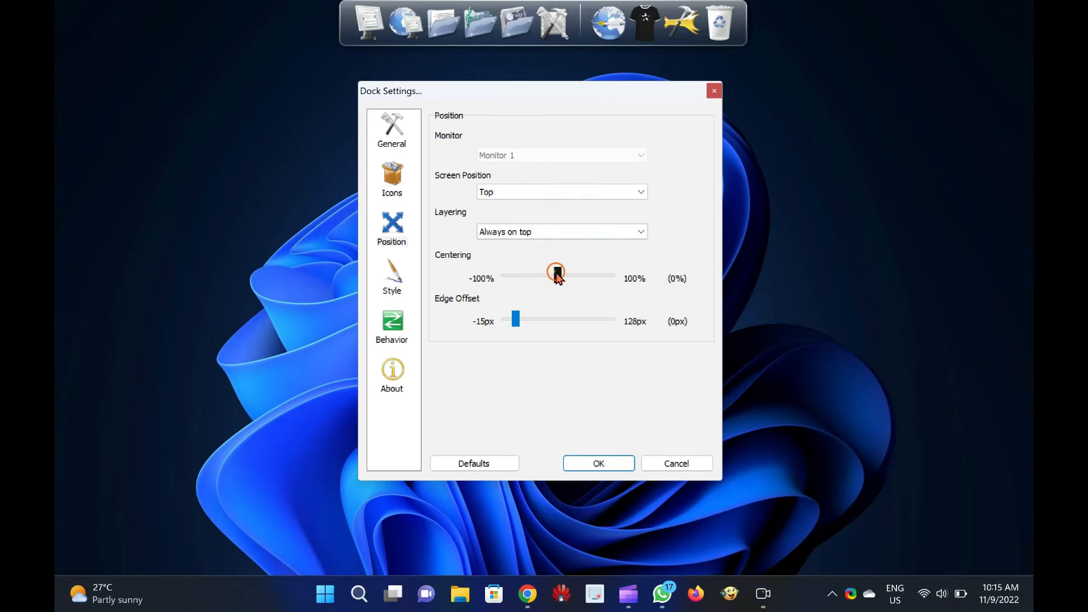
Set Centering to 6% and Edge Offset to 34px after trying other values
drag(555, 271, 536, 279)
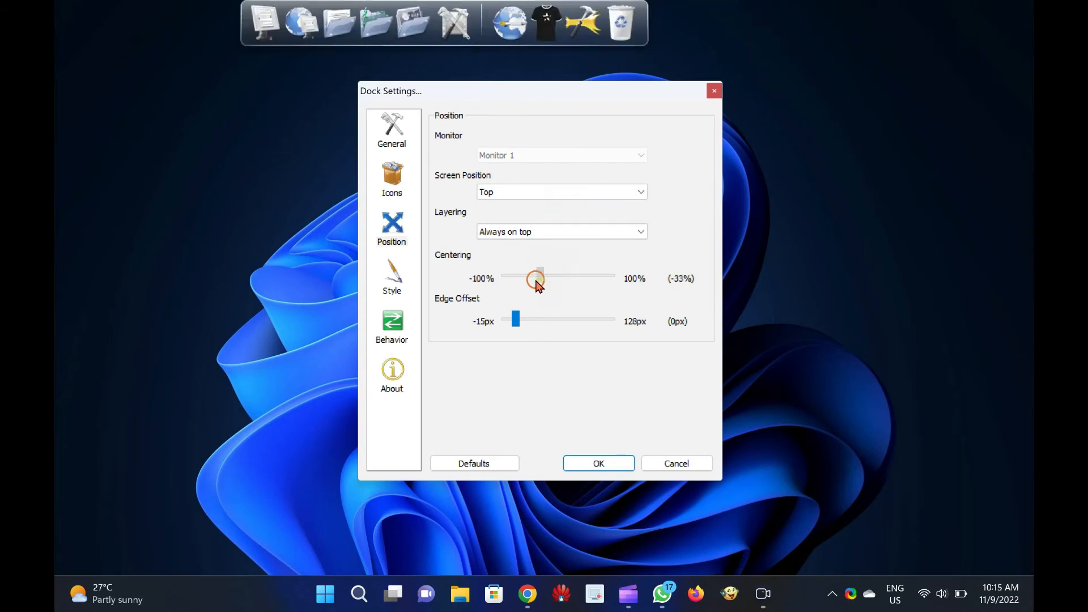
drag(537, 278, 611, 278)
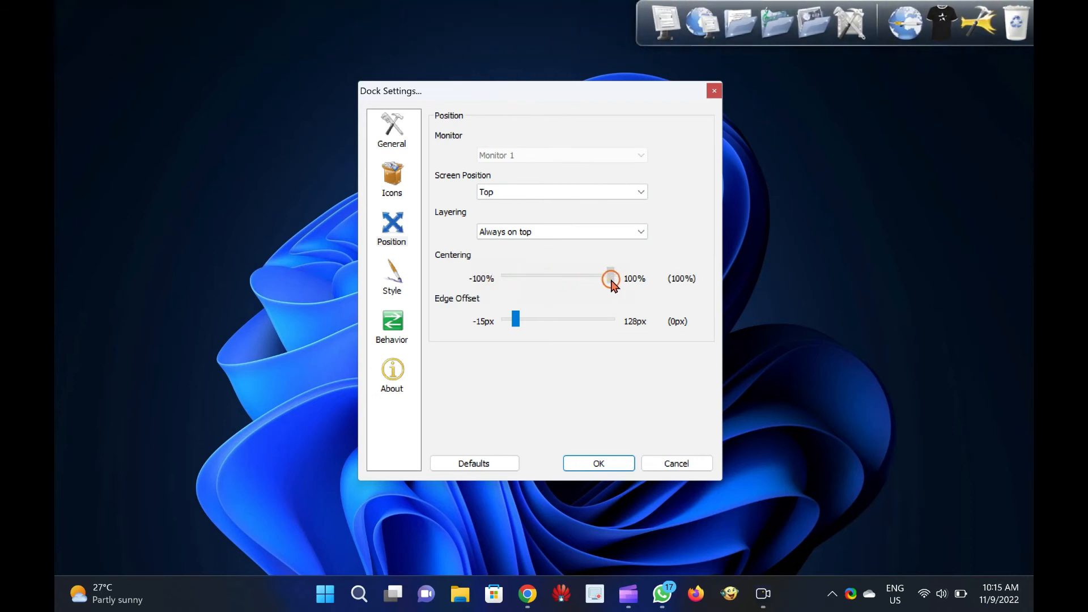
drag(611, 278, 565, 278)
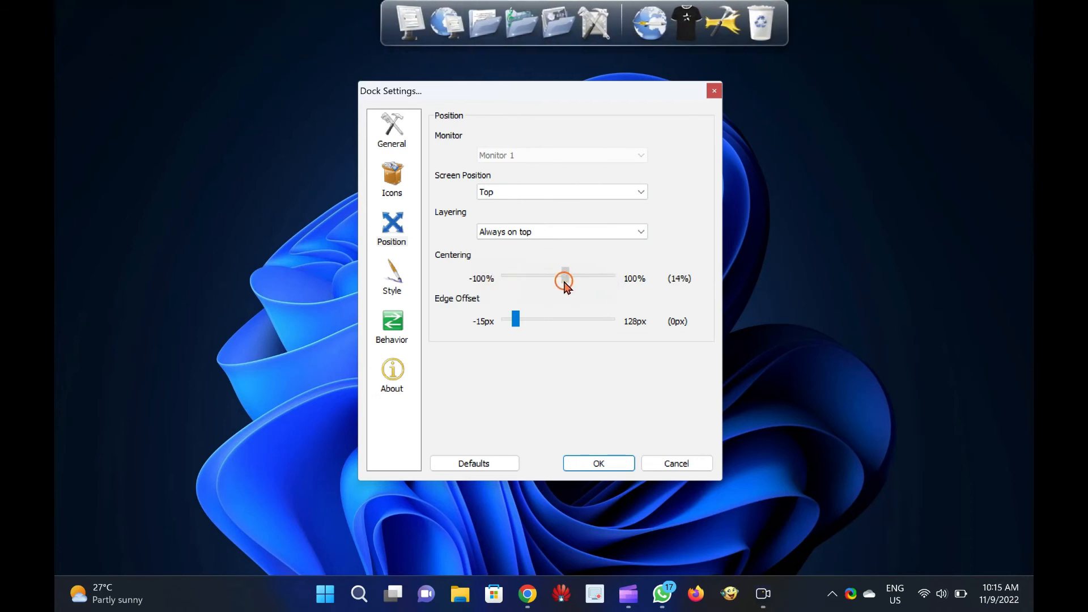
drag(564, 279, 559, 279)
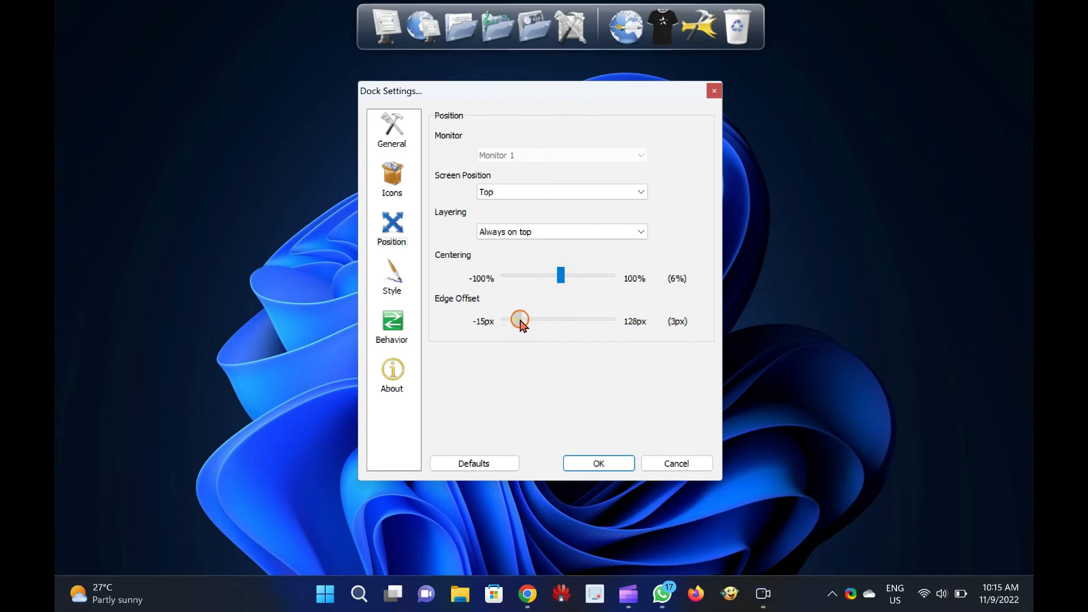
drag(519, 321, 524, 321)
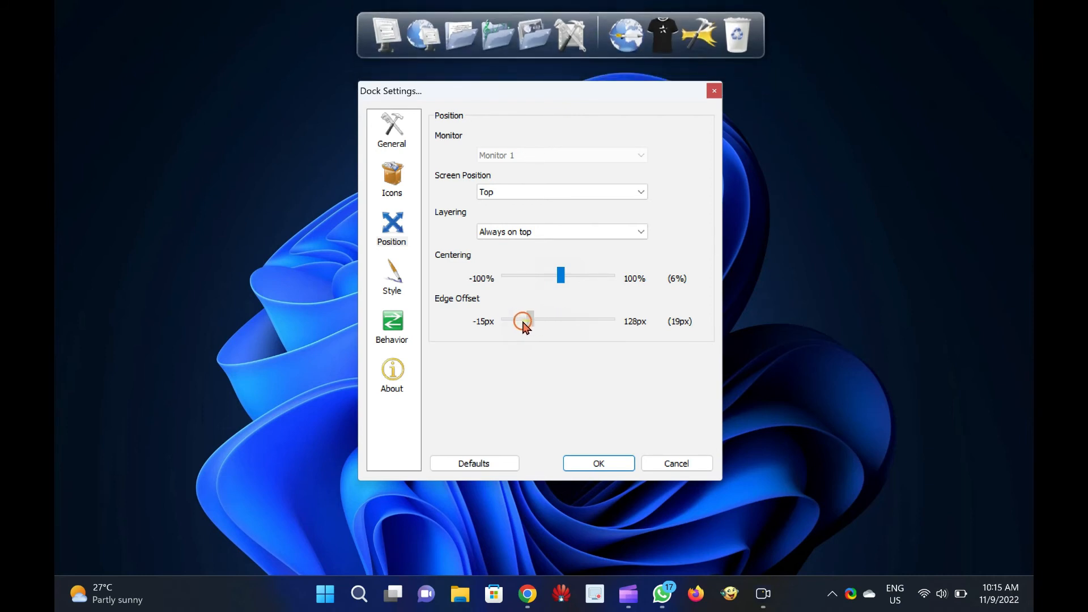
drag(522, 321, 540, 320)
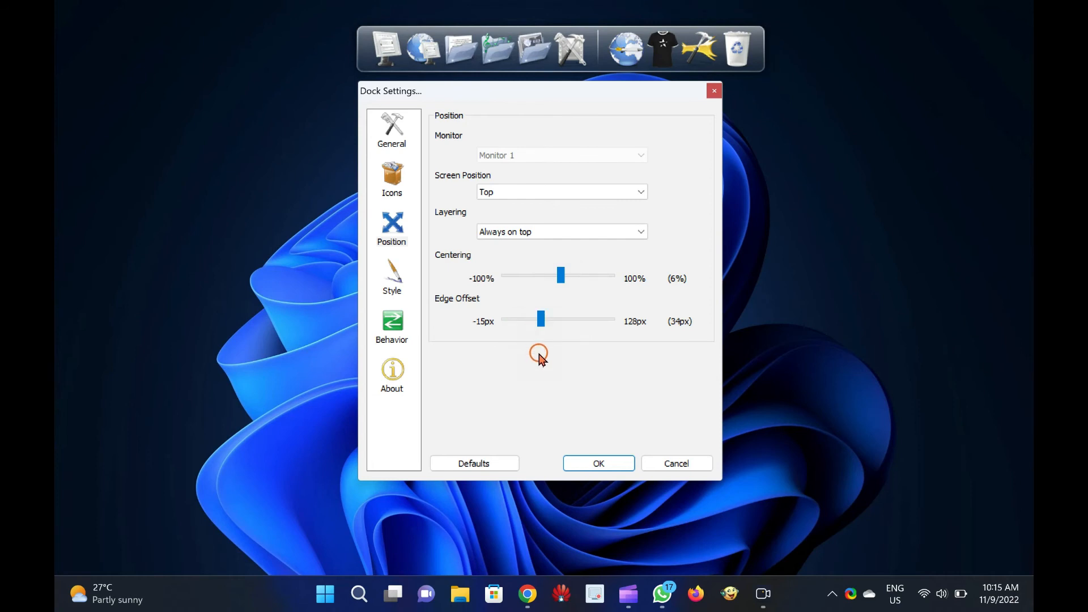
With the dock briefly at Bottom, raise Edge Offset to 48px, then return to Top
click(562, 191)
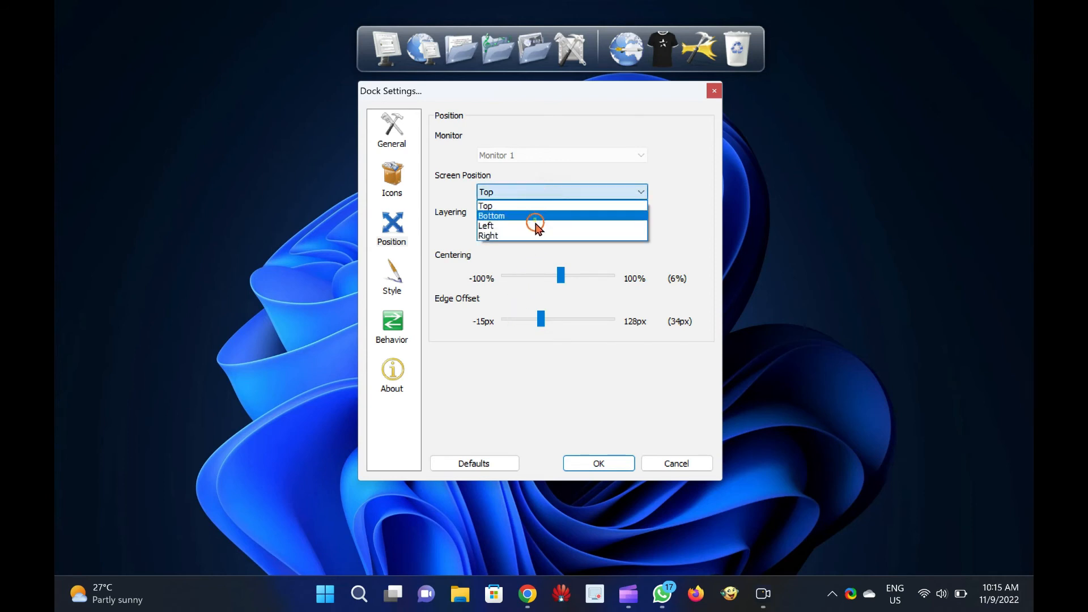
click(491, 216)
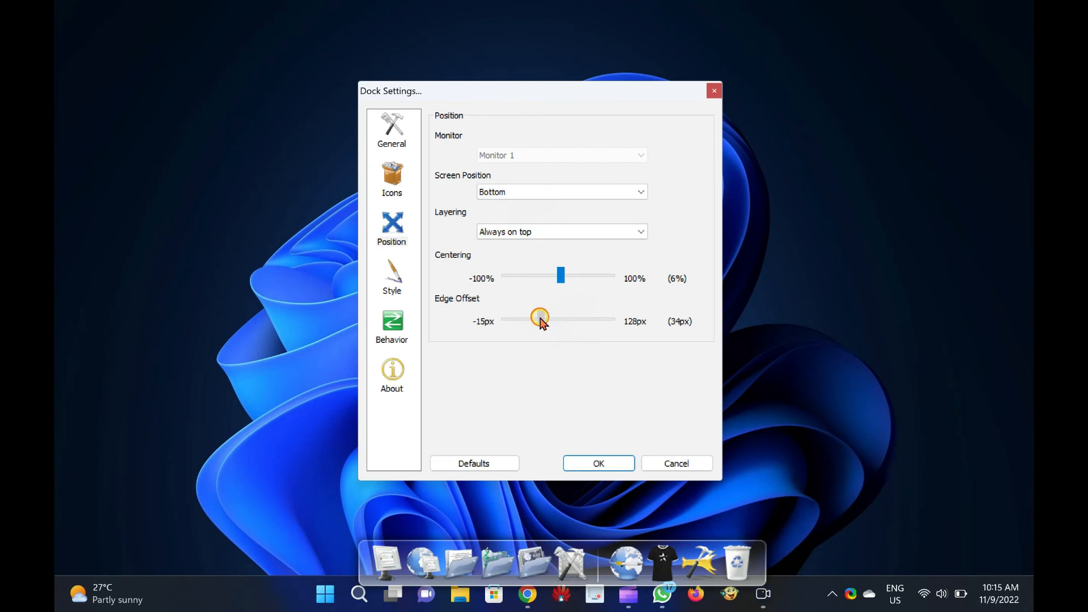
drag(540, 320, 552, 319)
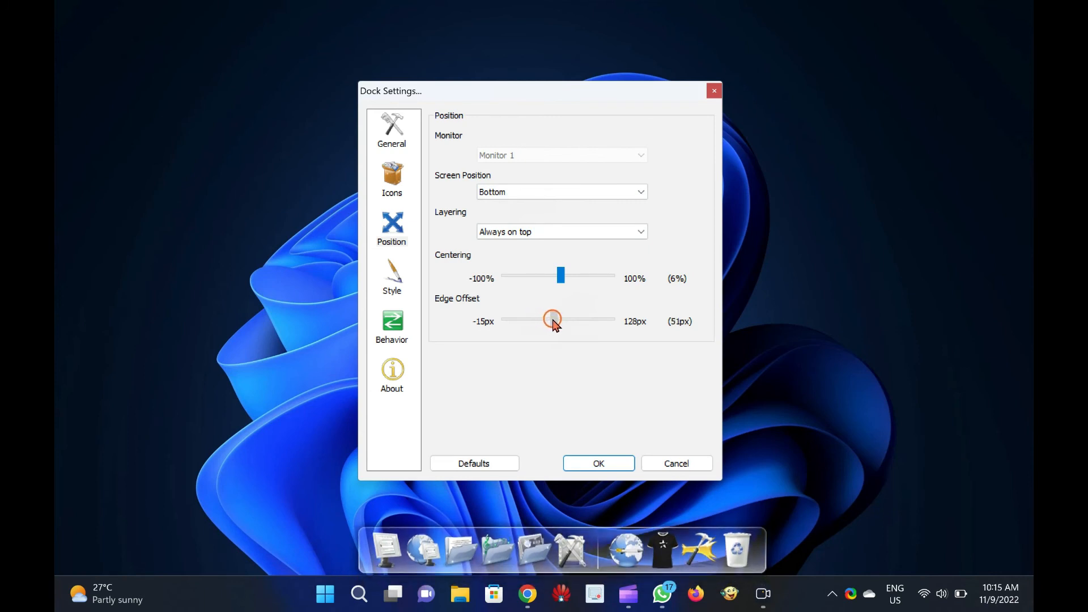
drag(553, 319, 548, 320)
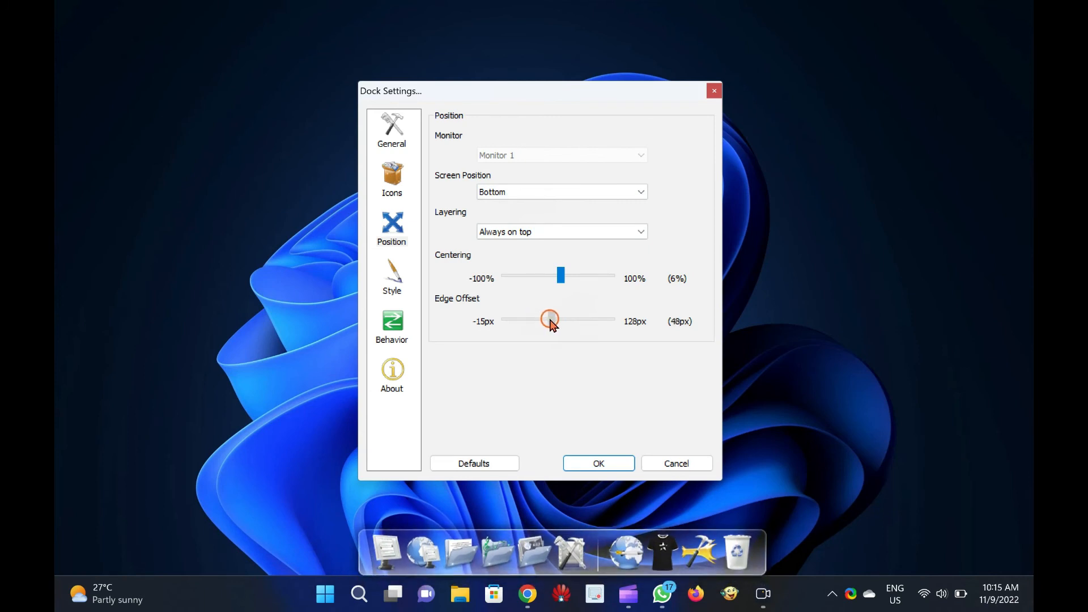
drag(549, 320, 552, 319)
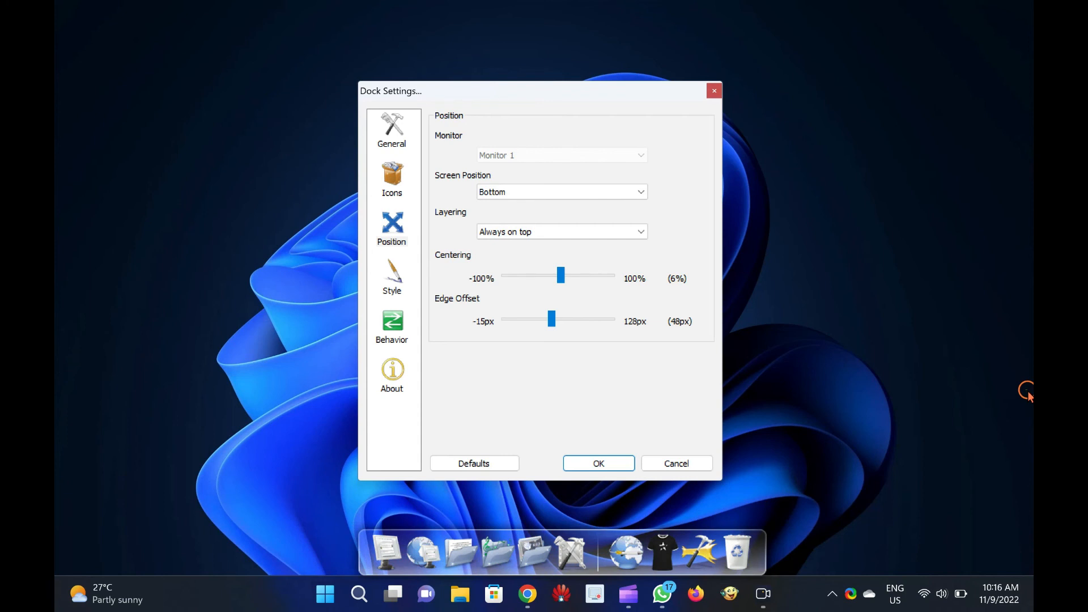
mouse_move(435, 385)
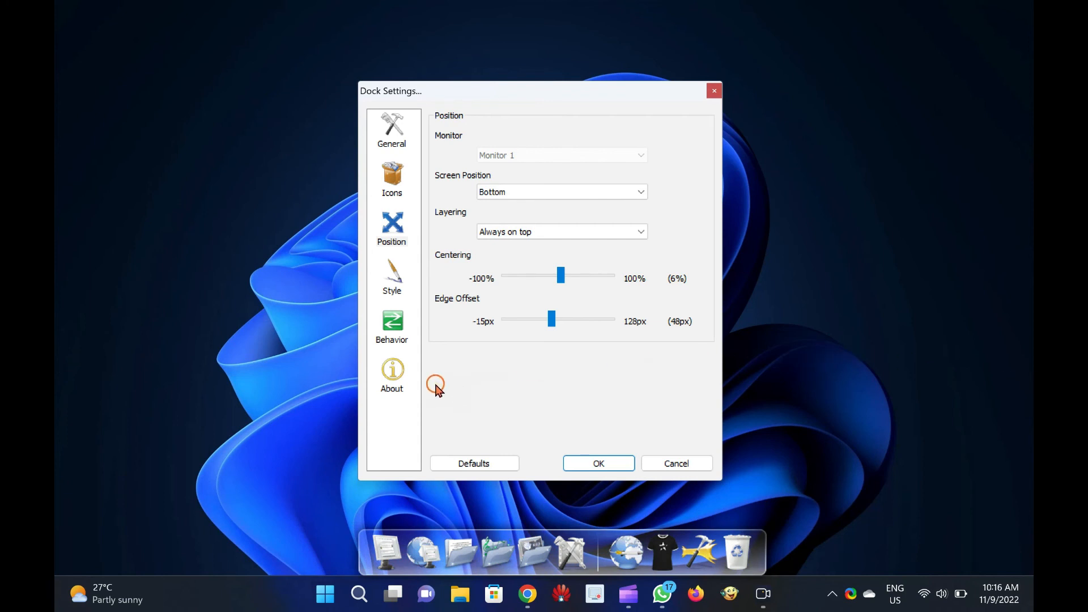
mouse_move(434, 375)
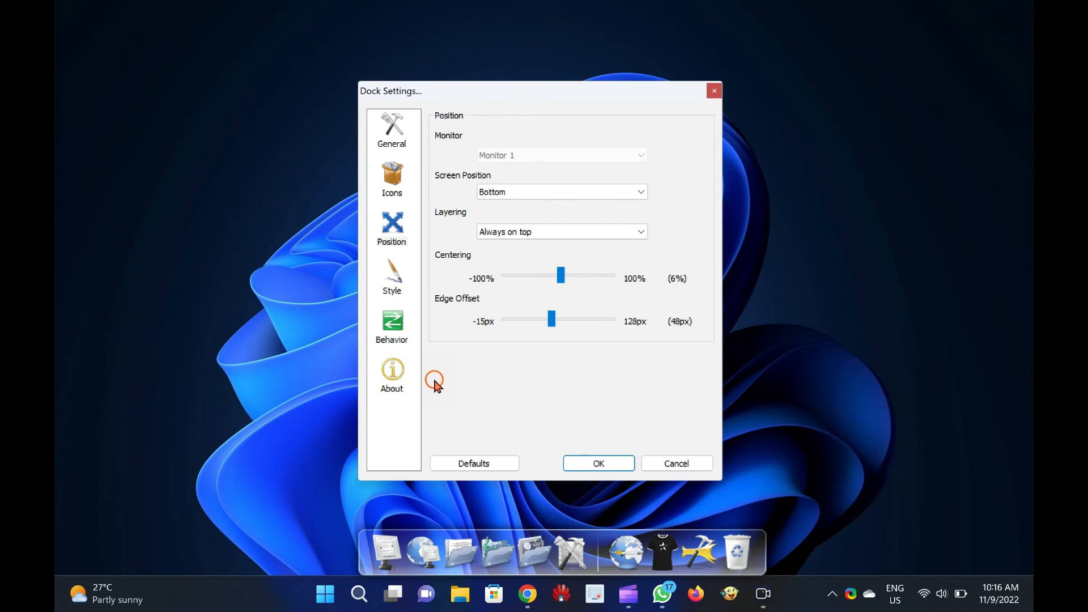
mouse_move(565, 182)
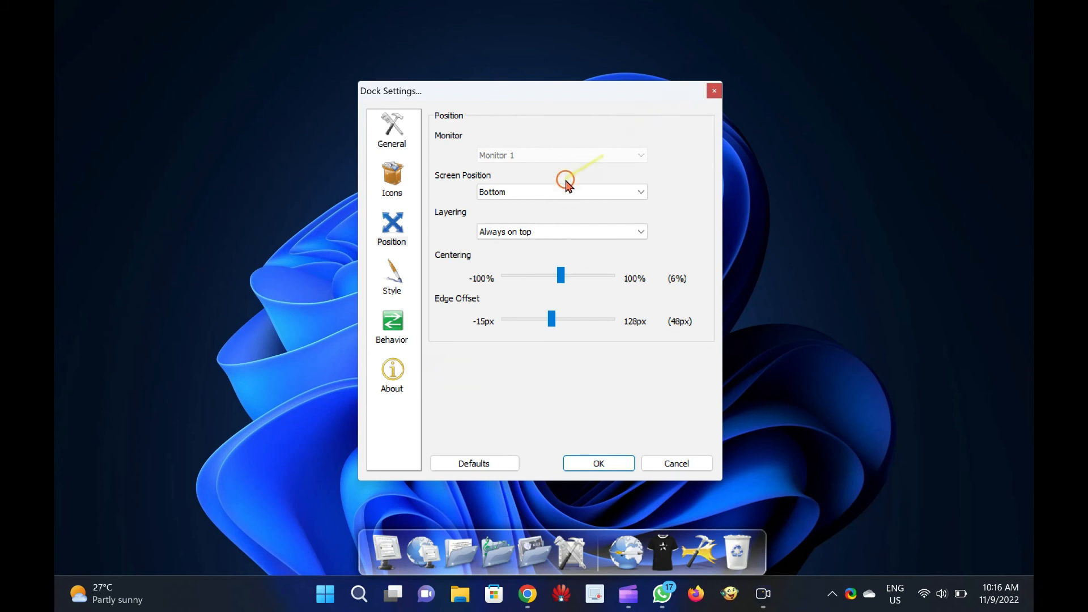
click(562, 192)
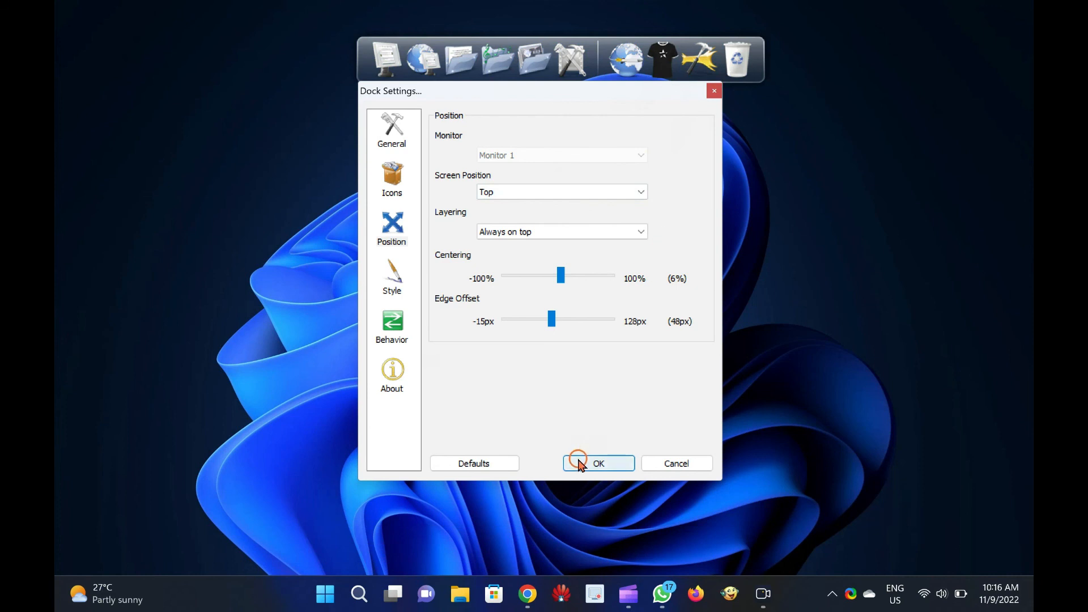
Confirm Dock Settings with OK, leaving the dock at top centre
click(599, 463)
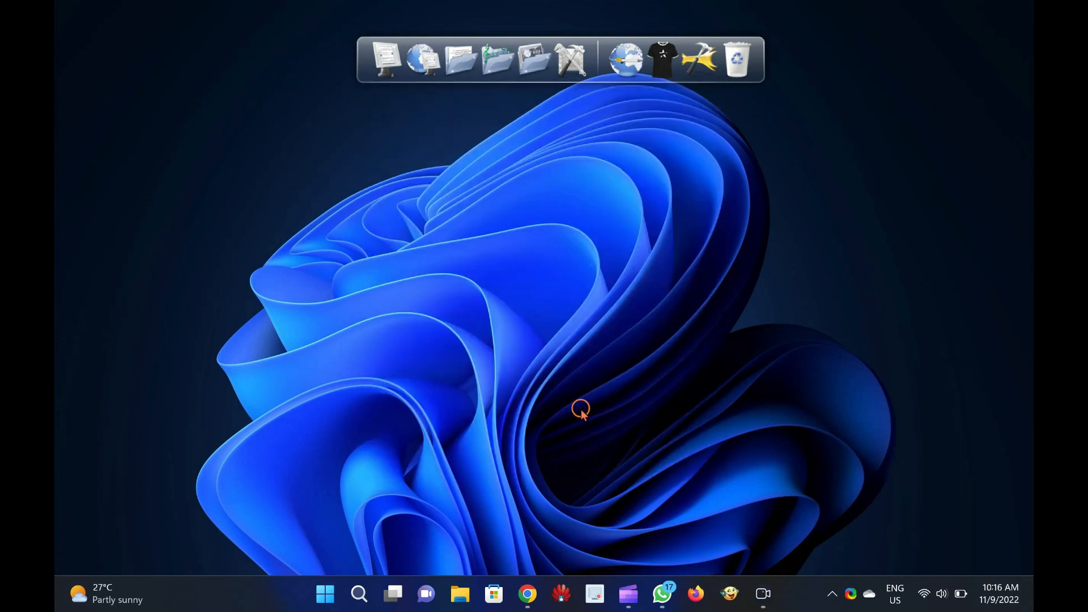
mouse_move(662, 266)
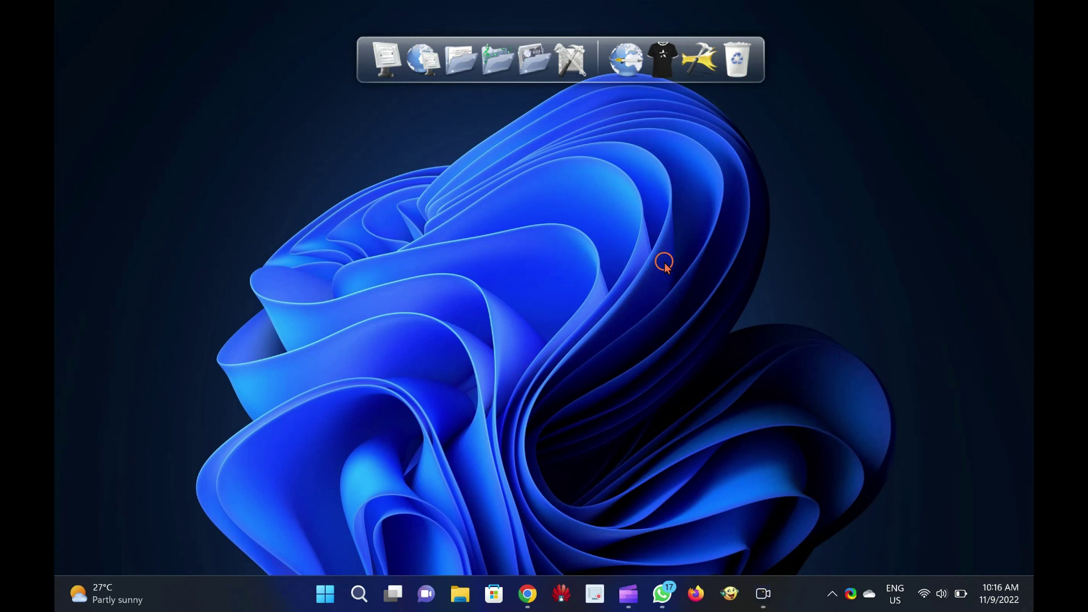
mouse_move(517, 175)
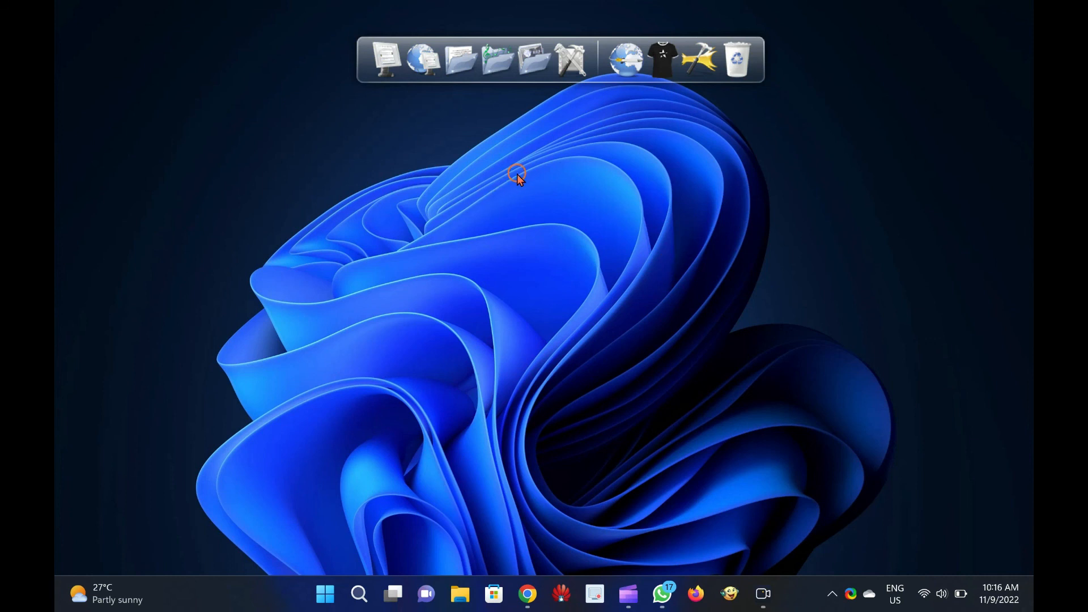